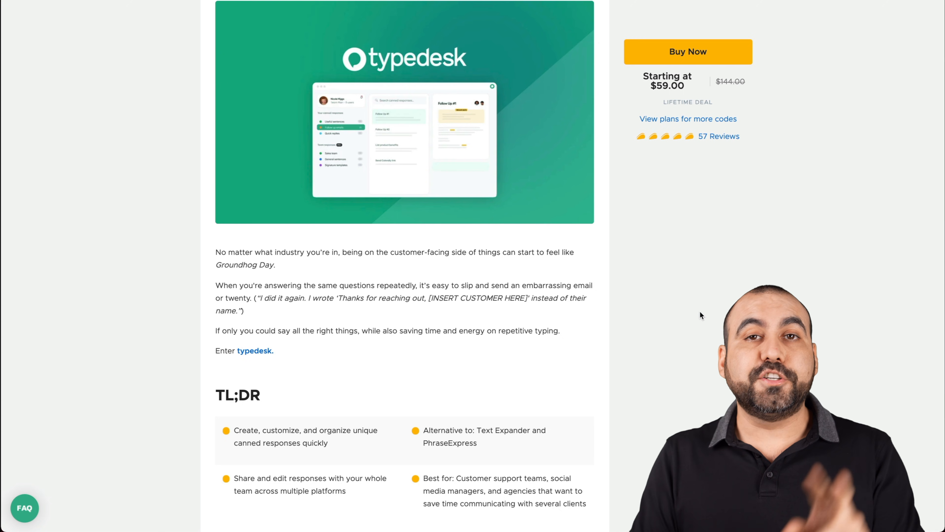
Scroll the typedesk deal page down to the Single ($59) and Double ($118) lifetime plans
scroll("down", 3)
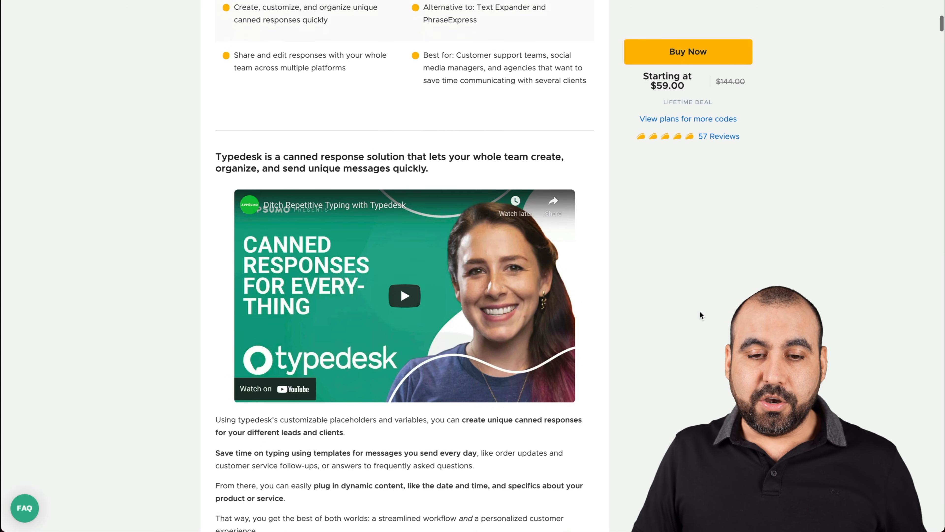
scroll("down", 3)
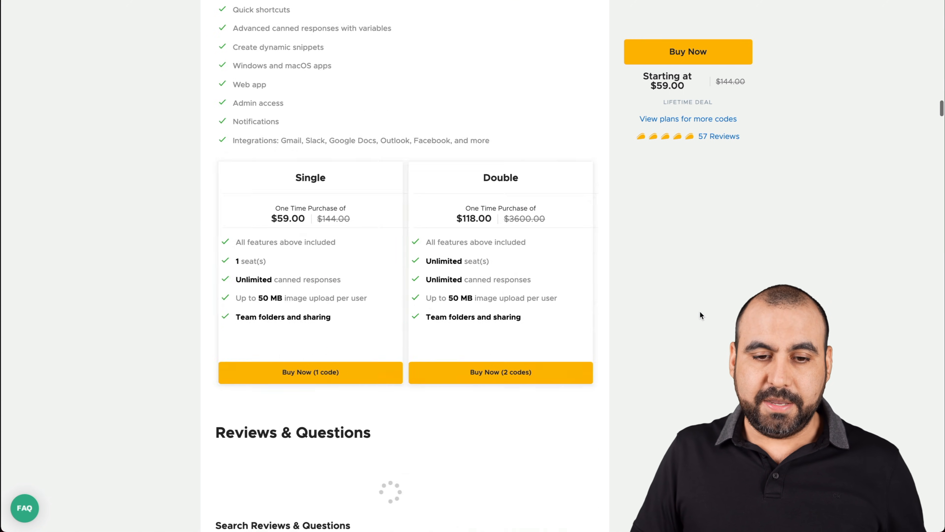
scroll("down", 3)
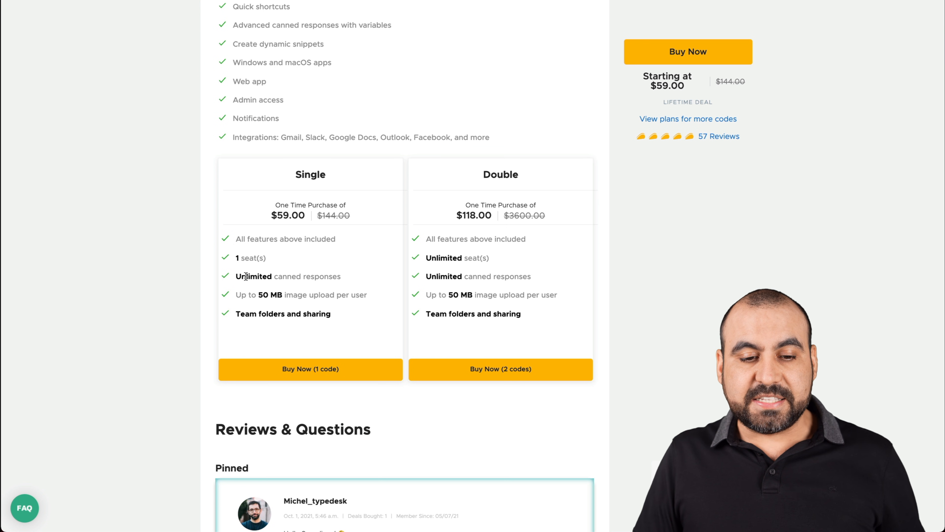
mouse_move(463, 267)
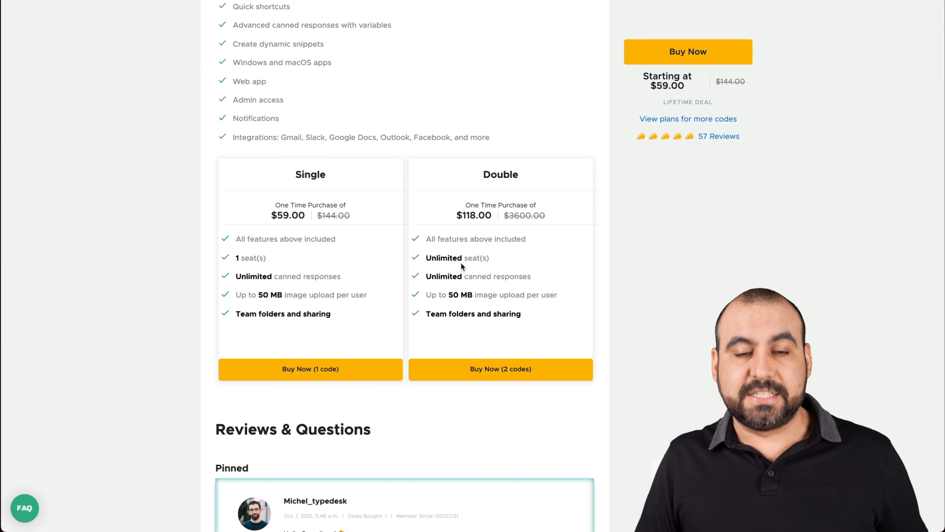
mouse_move(280, 226)
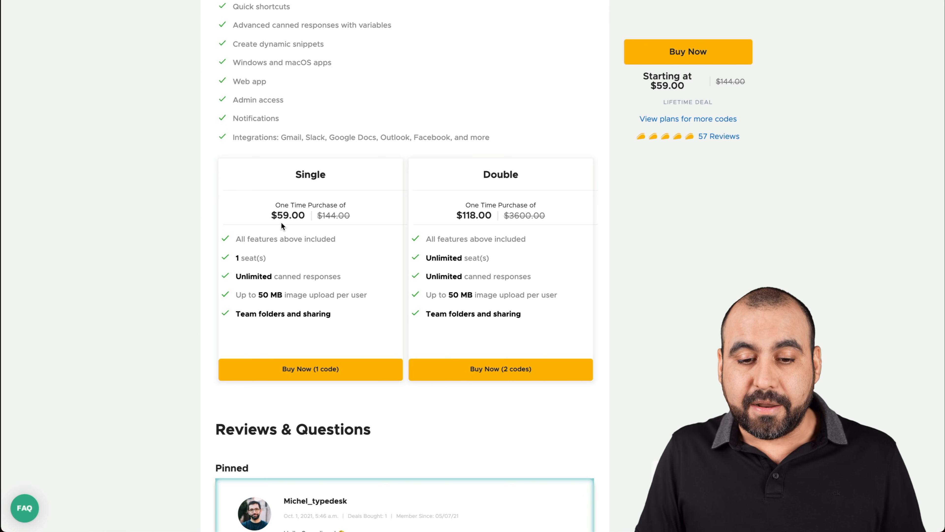
mouse_move(510, 267)
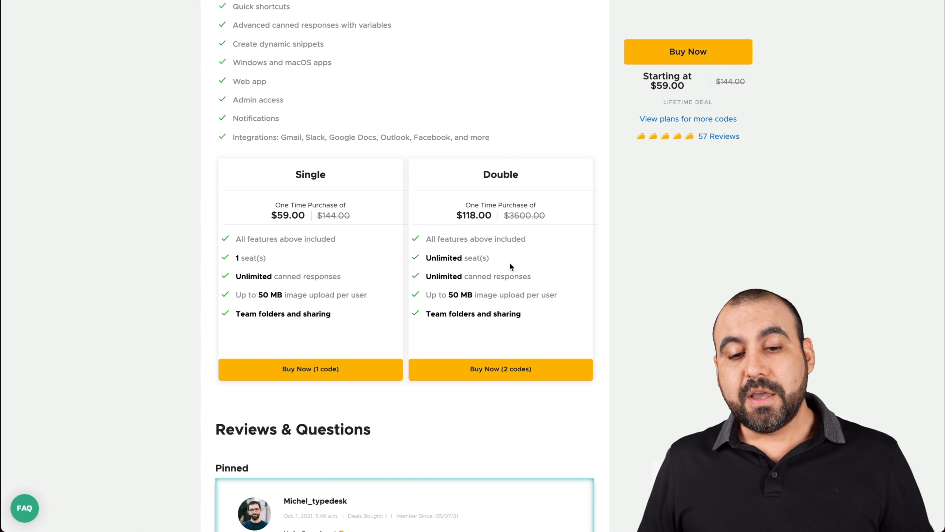
mouse_move(424, 261)
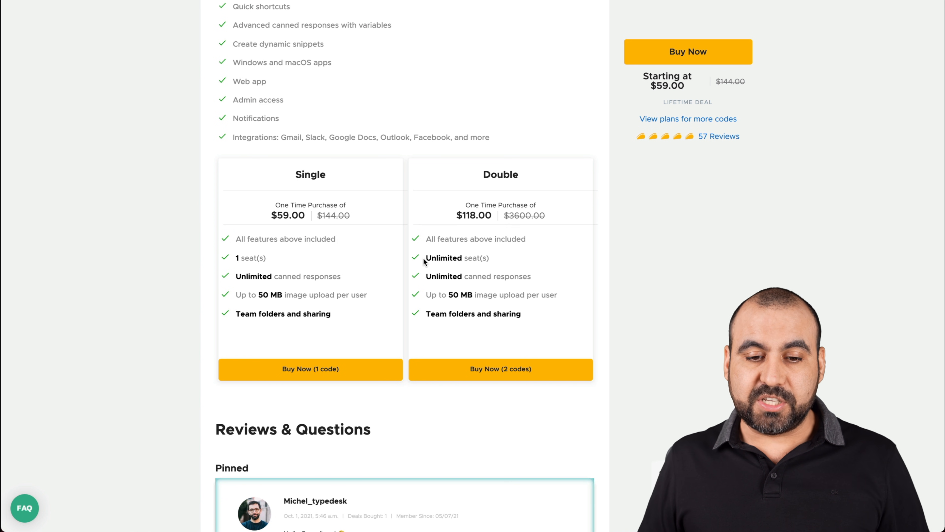
mouse_move(501, 258)
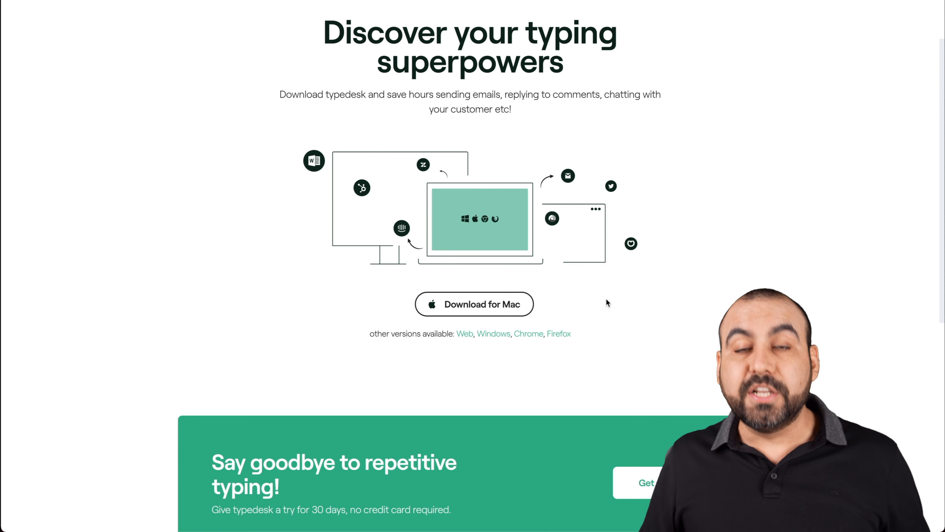
mouse_move(656, 330)
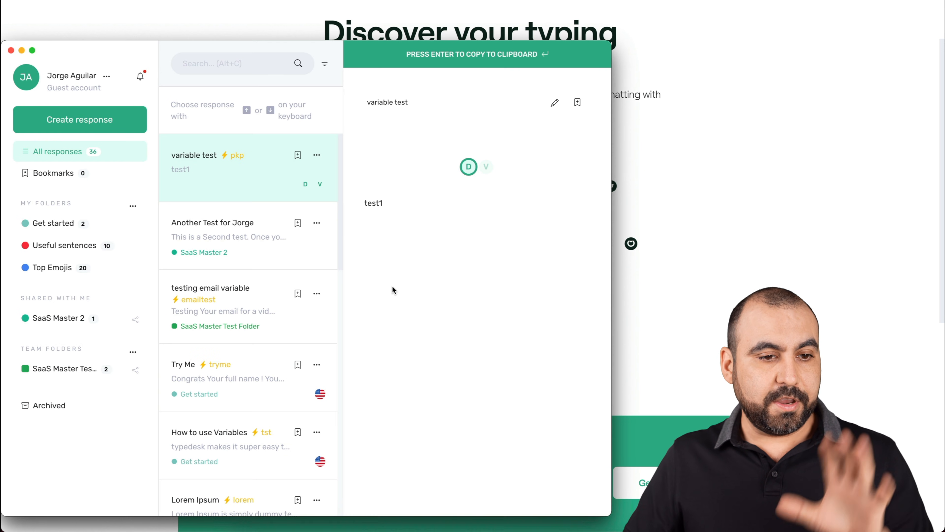
mouse_move(608, 506)
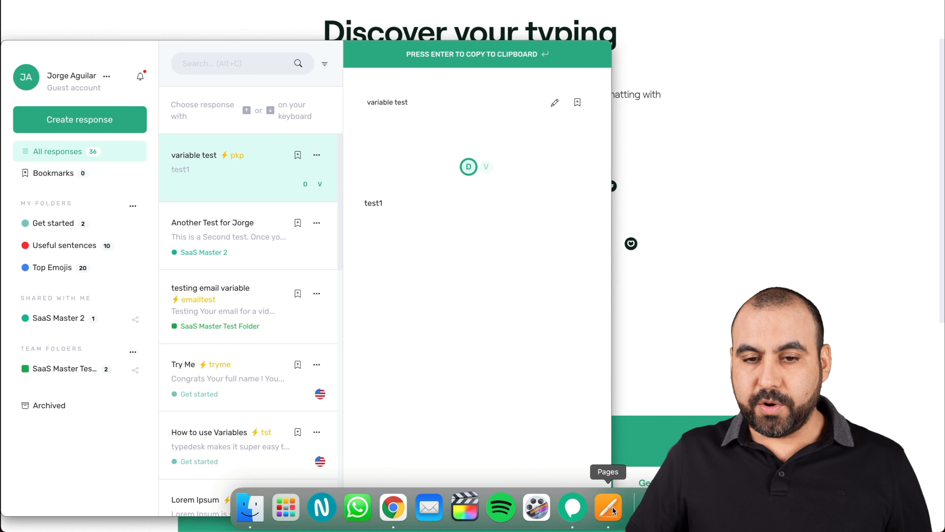
Launch a blank Pages document, browse the Get started and Useful sentences folders, then return to All responses
left_click(608, 508)
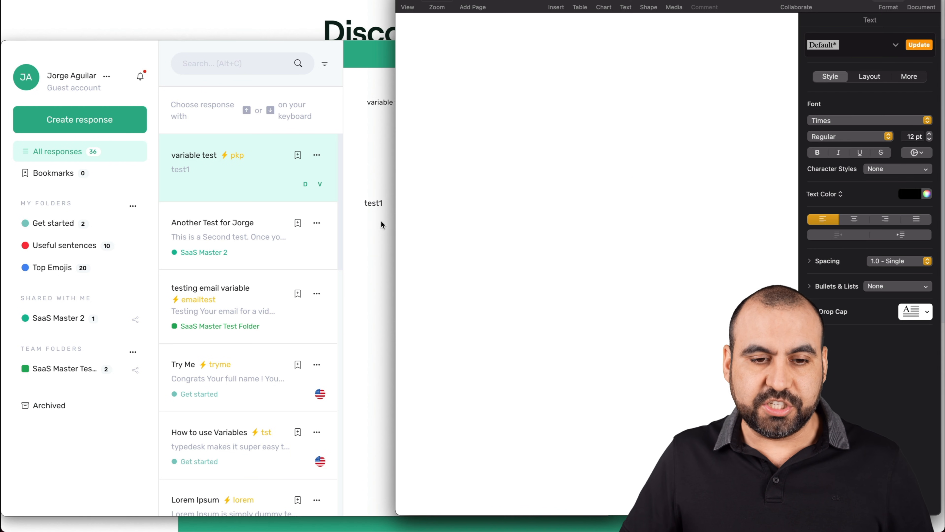
left_click(207, 155)
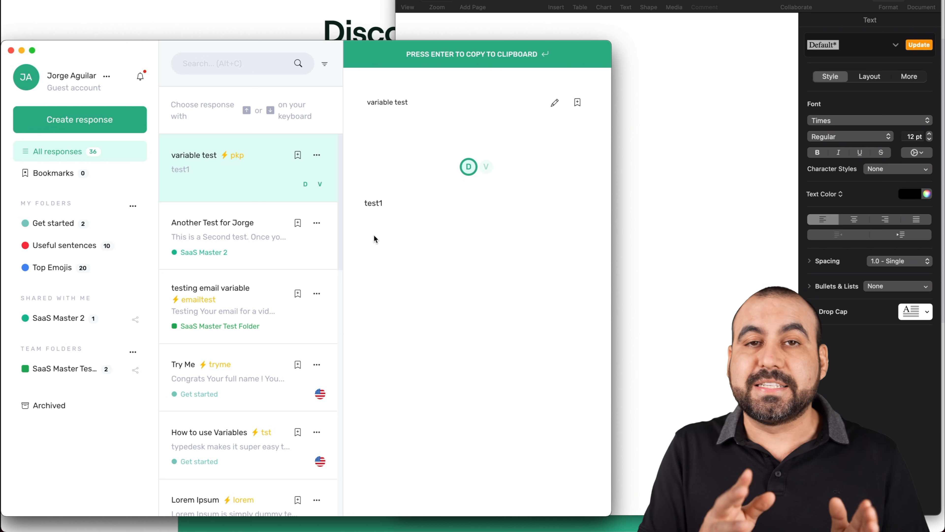
mouse_move(53, 223)
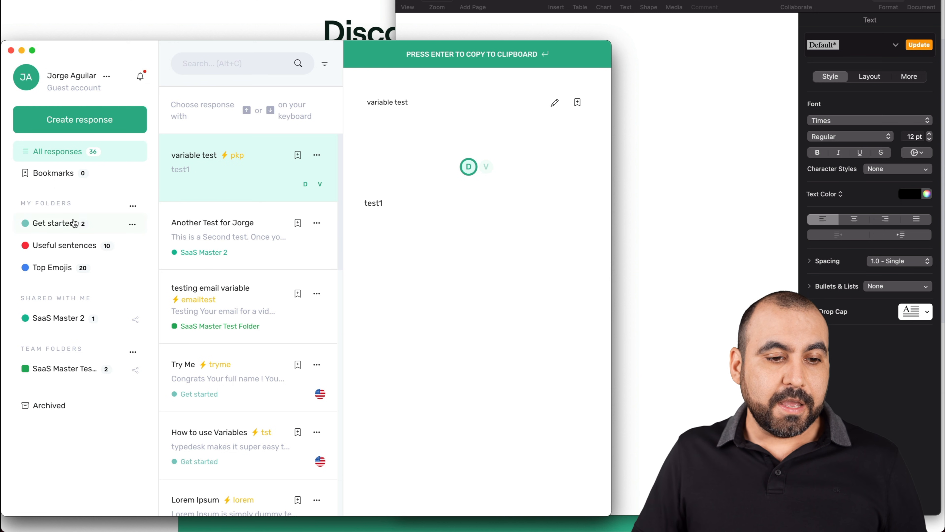
left_click(54, 223)
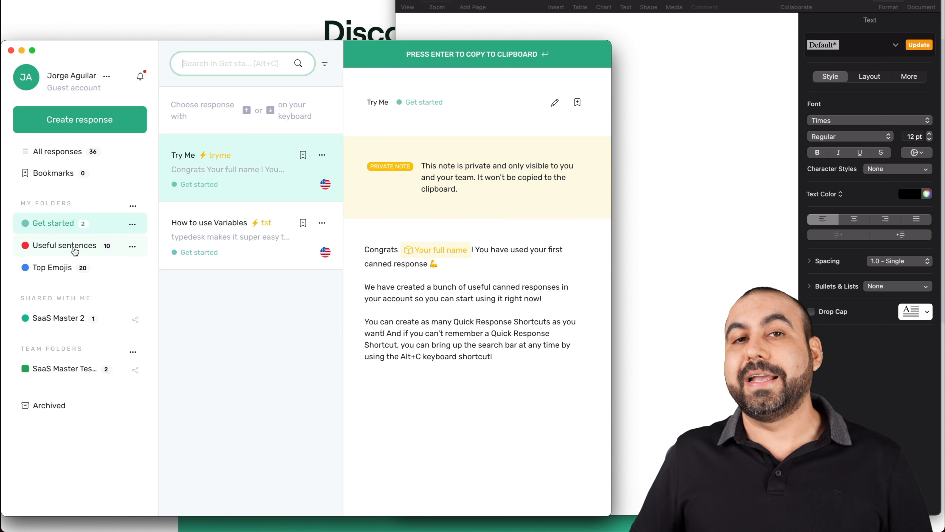
left_click(64, 245)
type("/l")
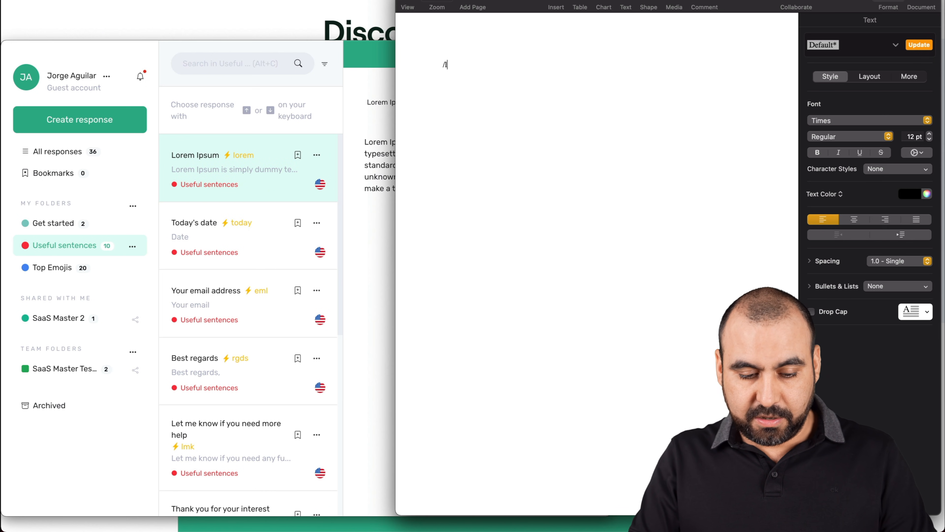
left_click(58, 151)
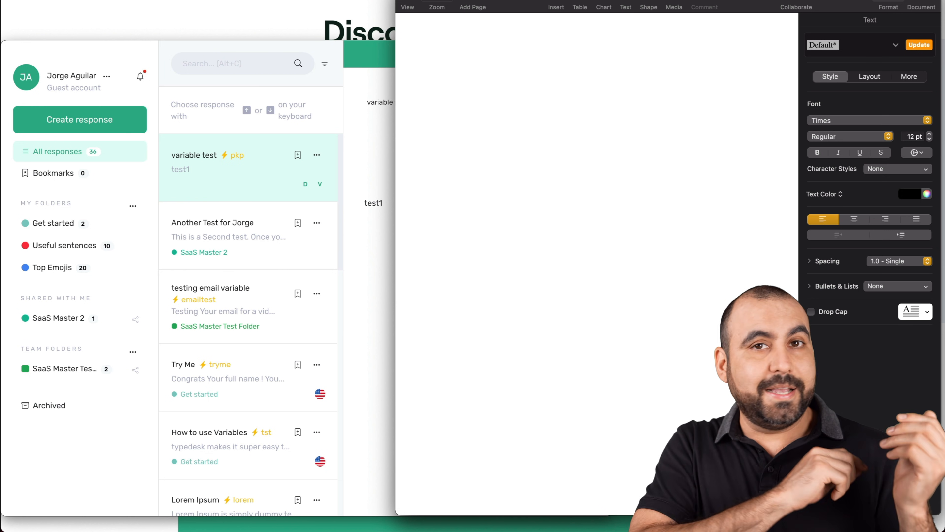
left_click(443, 65)
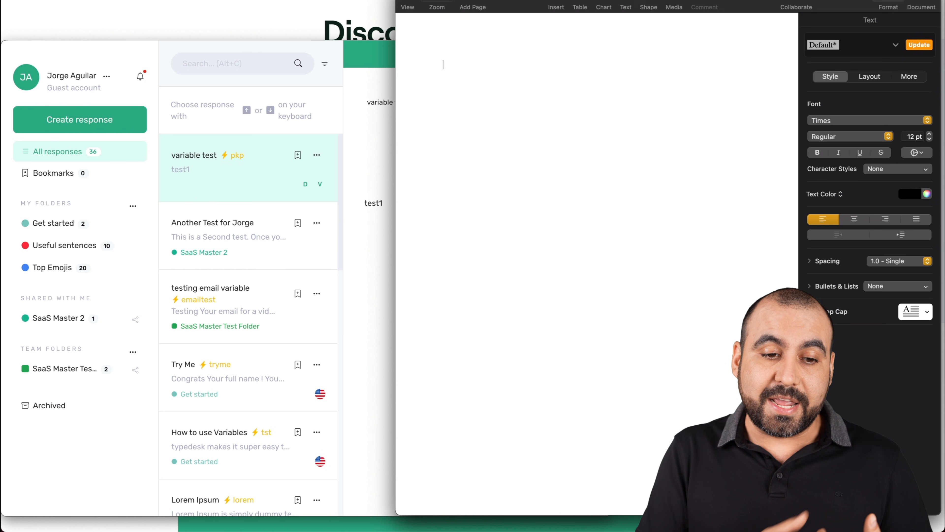
mouse_move(225, 174)
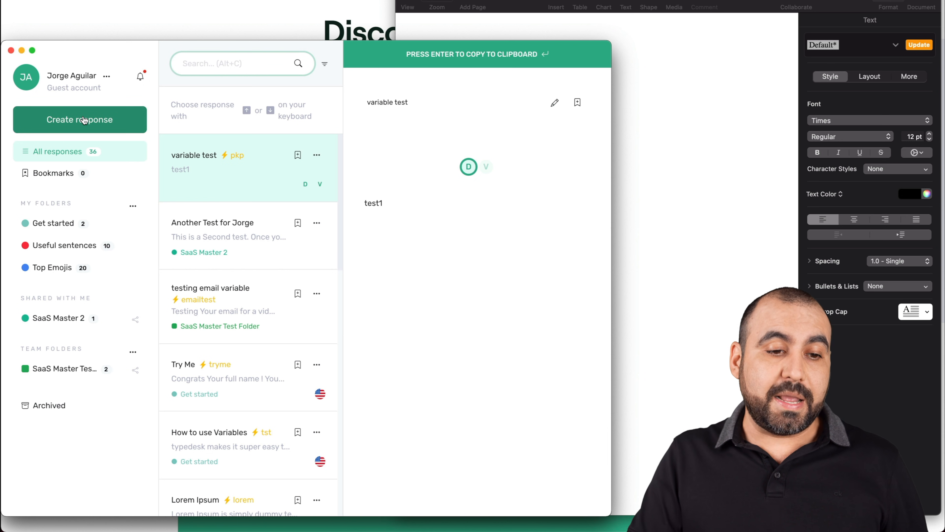
Create a new blank canned response in typedesk
left_click(80, 119)
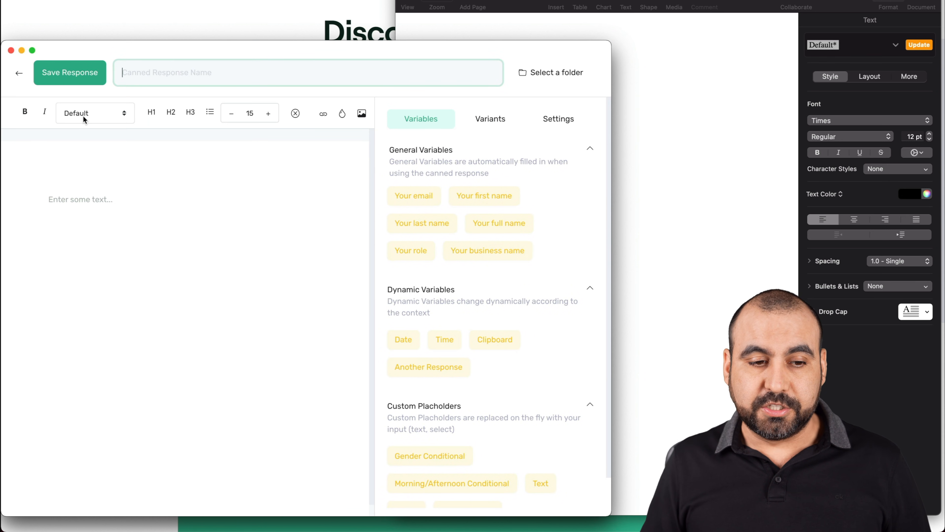
mouse_move(16, 114)
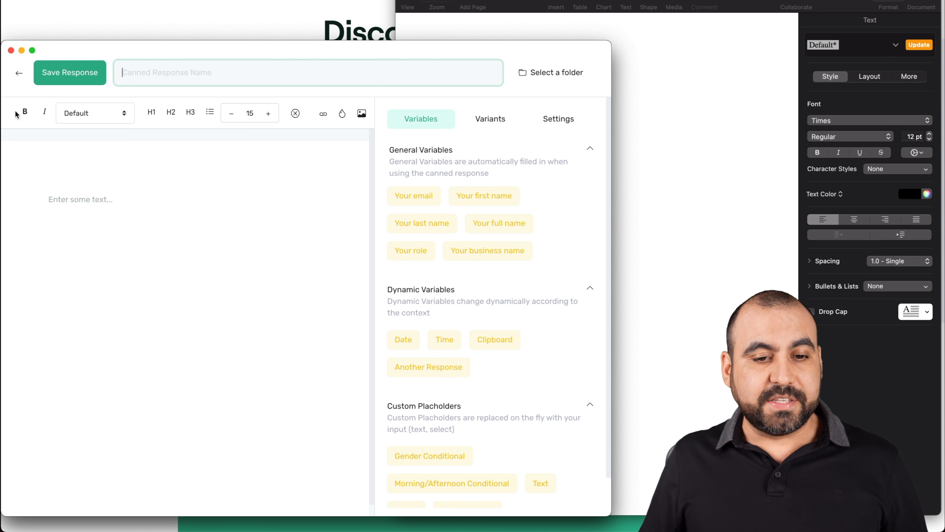
mouse_move(429, 154)
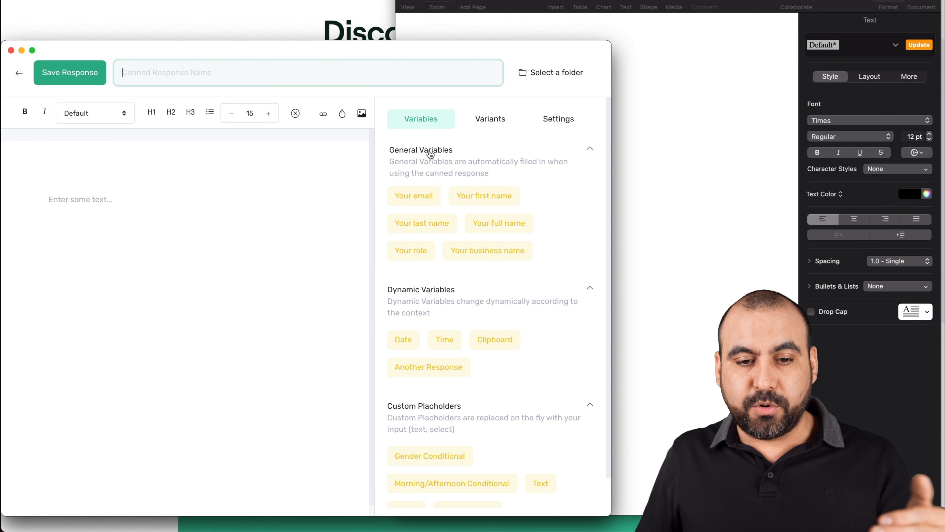
mouse_move(548, 193)
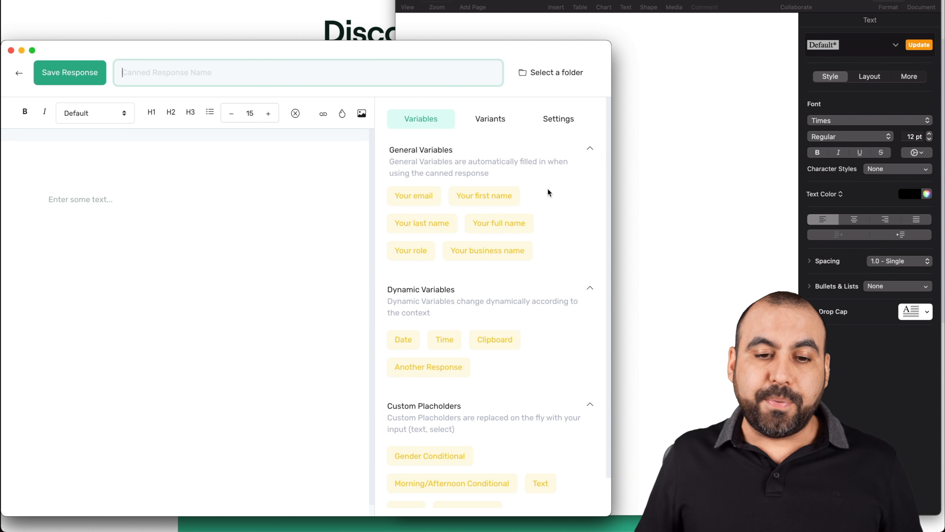
mouse_move(505, 186)
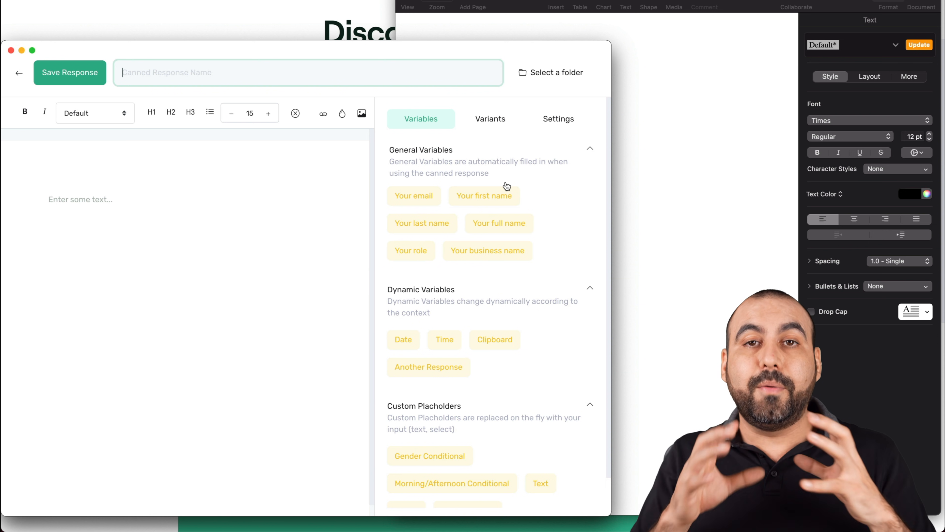
mouse_move(474, 189)
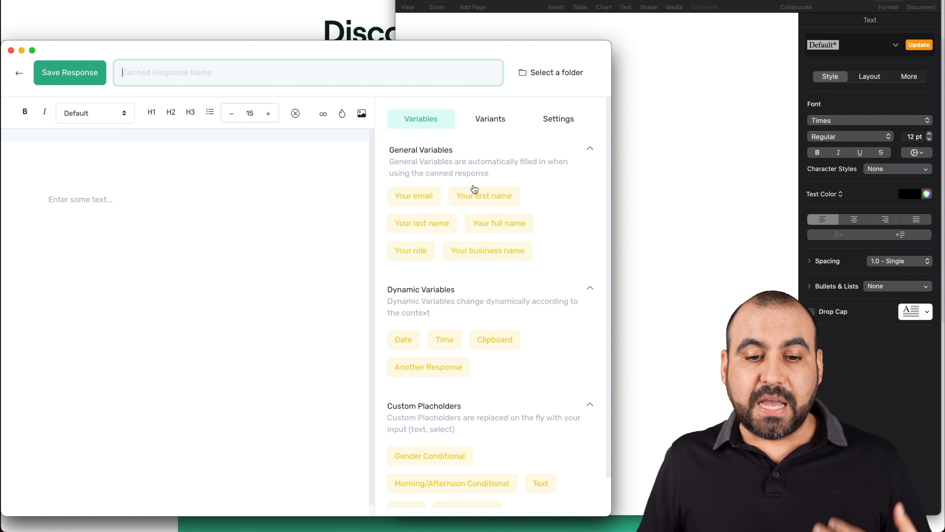
mouse_move(413, 199)
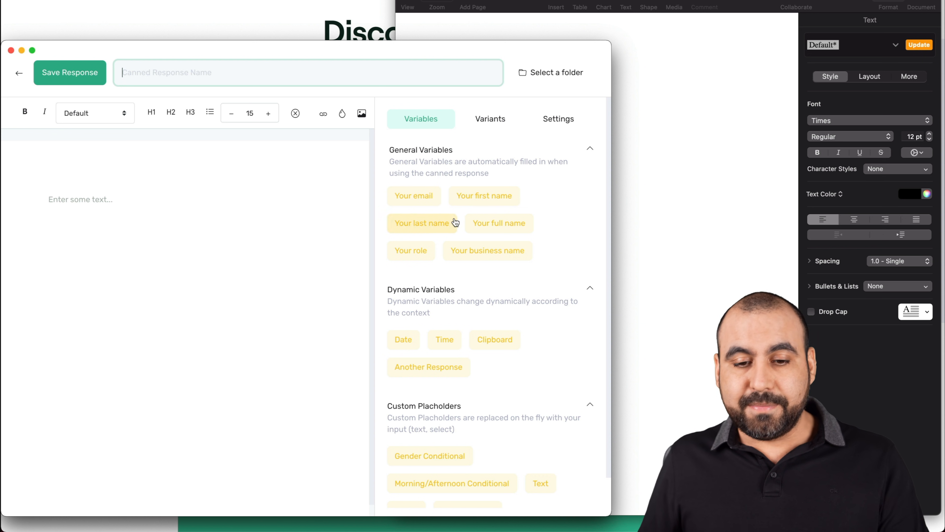
mouse_move(535, 237)
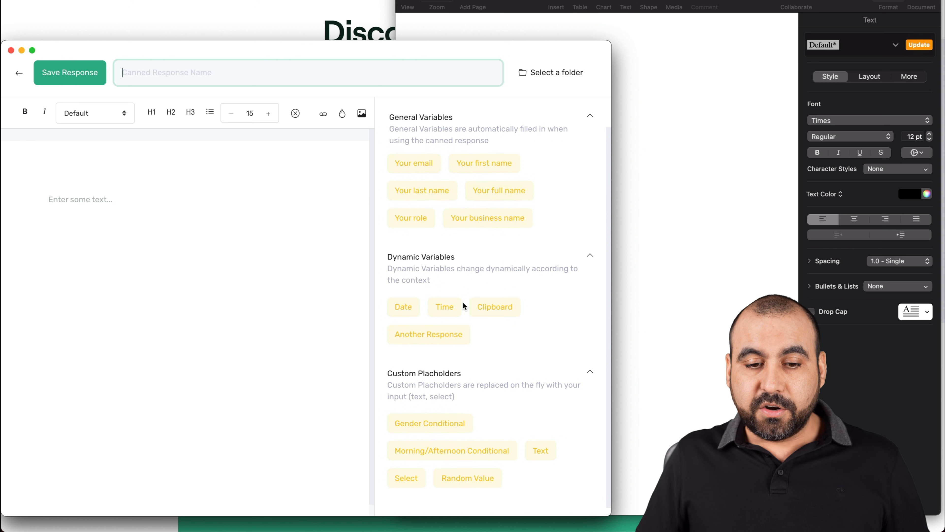
mouse_move(419, 496)
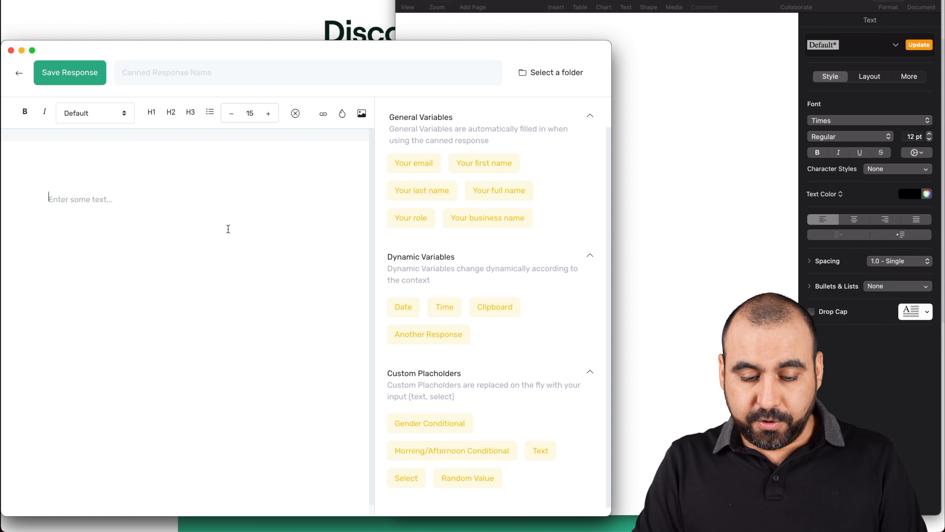
Begin the response with the sentence 'Your service provider code is:'
type("Your serv")
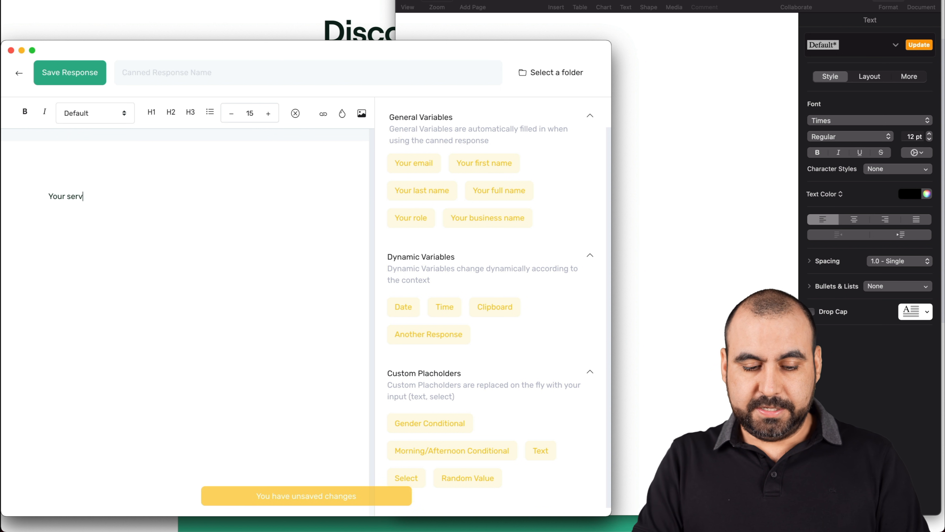
type("ice provider")
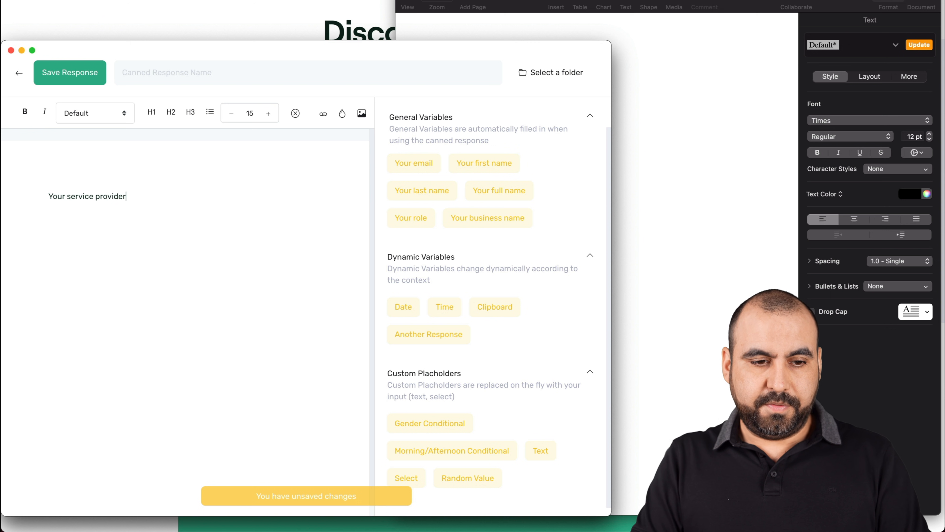
type("code is:")
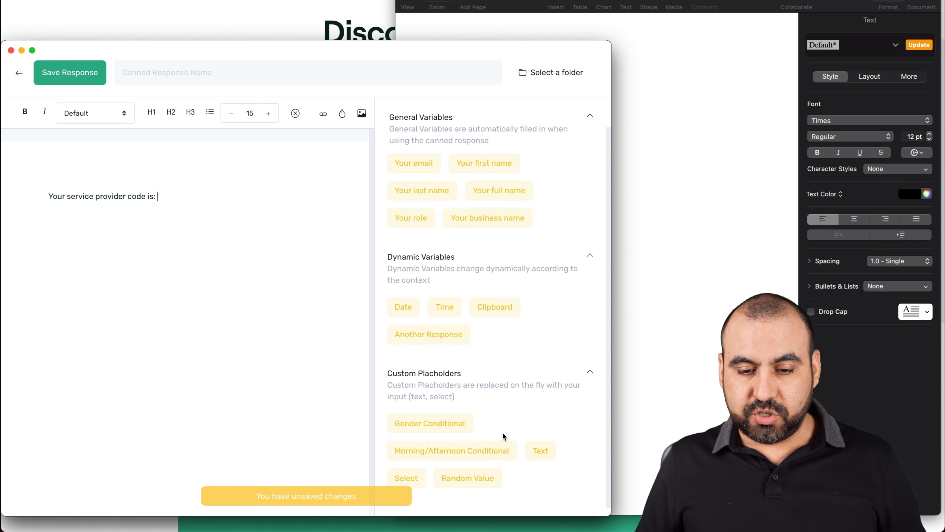
Insert a 'service code' text placeholder, followed by ', please refer to'
left_click(541, 450)
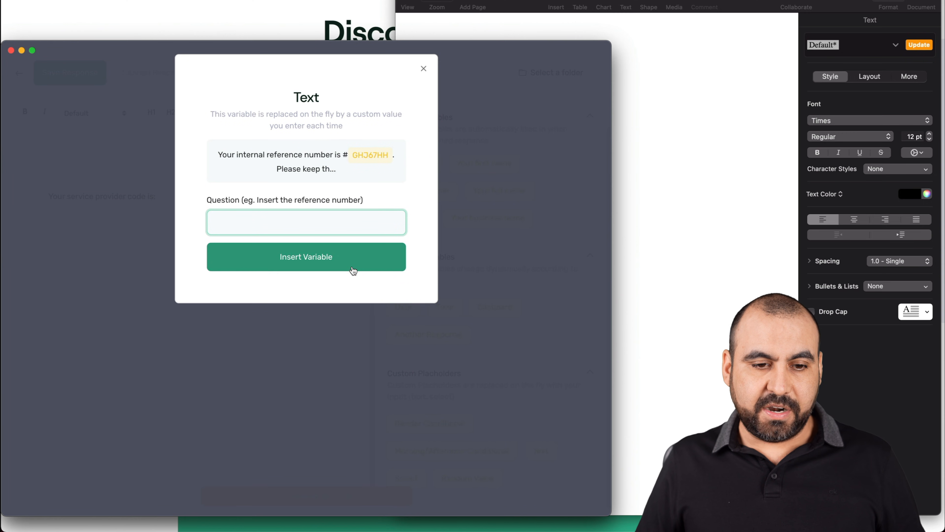
mouse_move(293, 220)
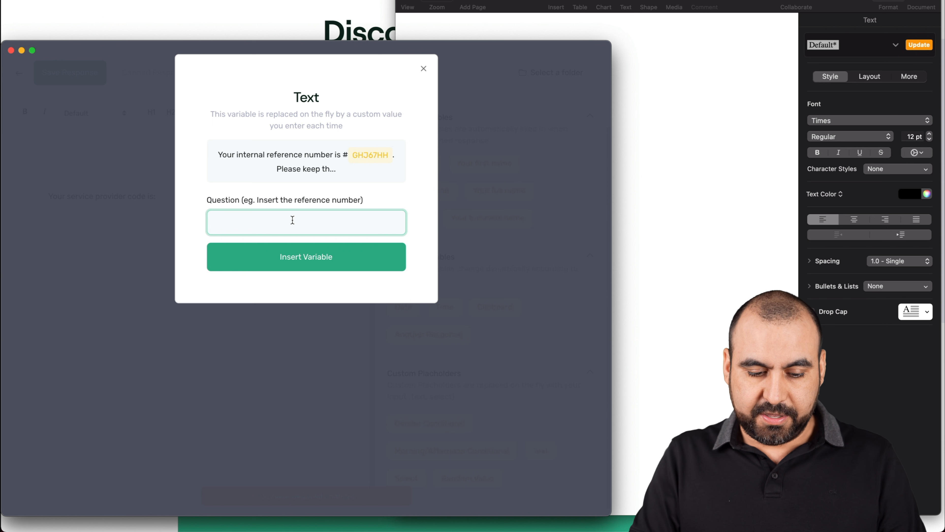
type("service")
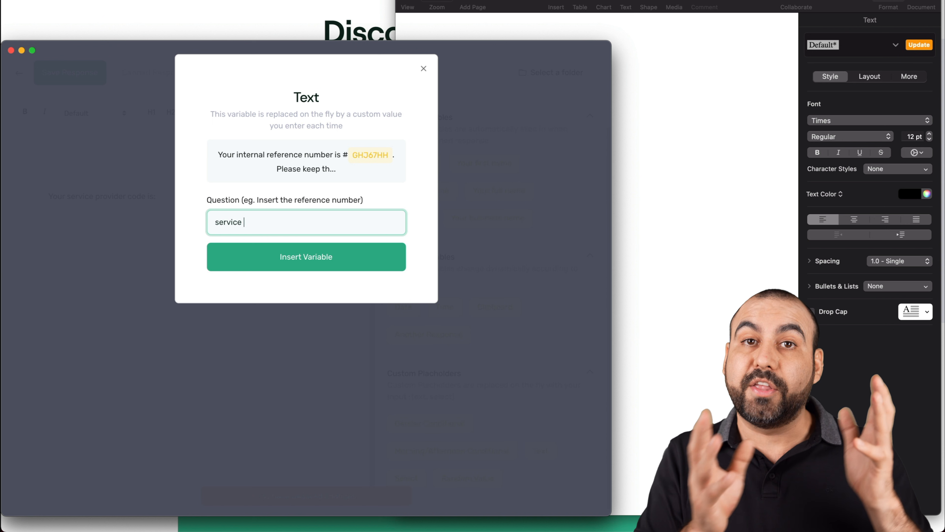
type("code")
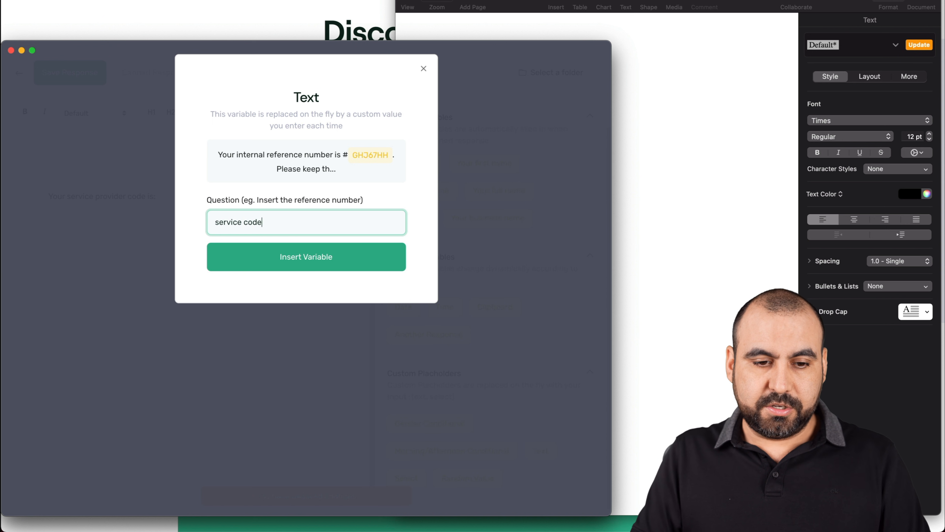
left_click(306, 256)
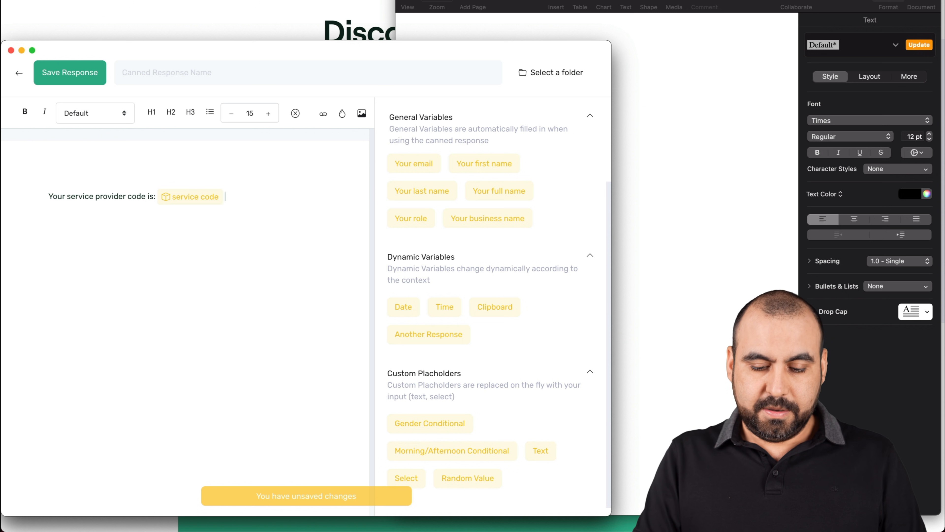
type(", please re")
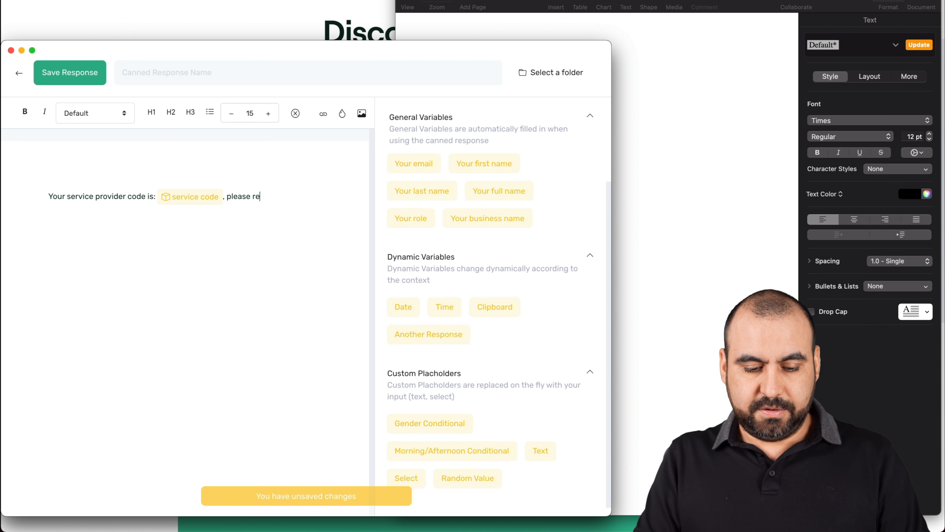
type("fer to")
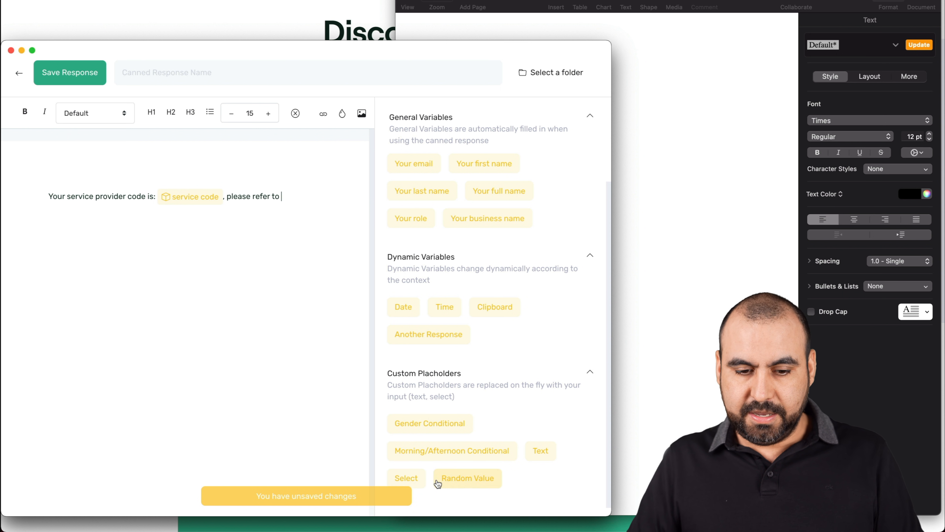
Insert an 'area' select placeholder with options support, Sales and Accounting
left_click(406, 478)
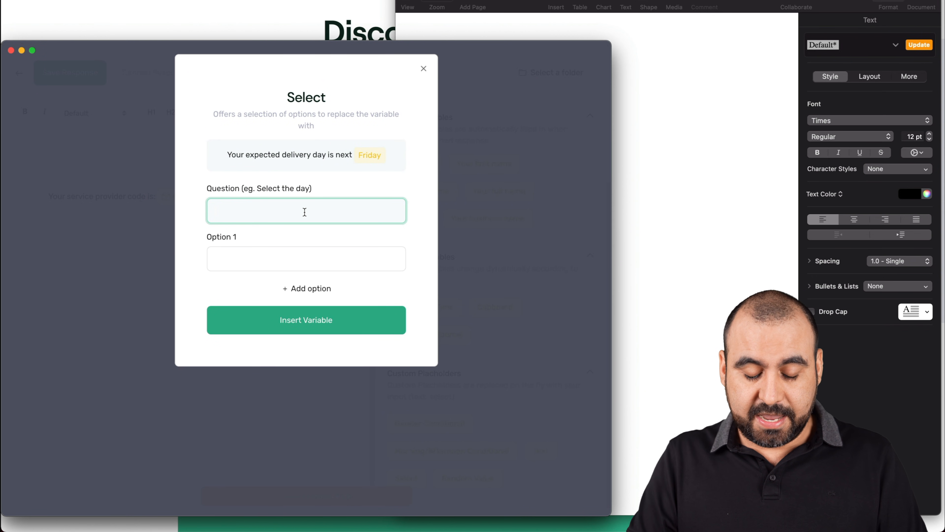
type("area")
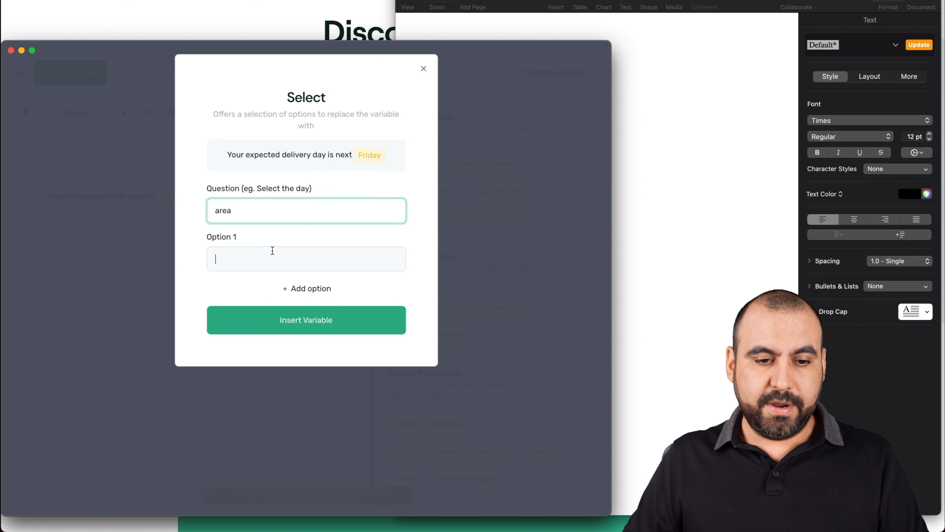
type("support")
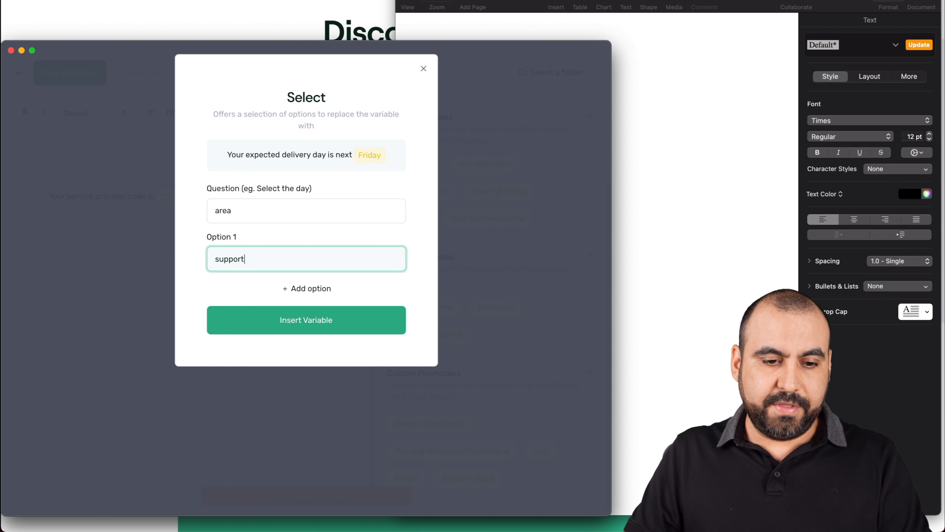
left_click(306, 288)
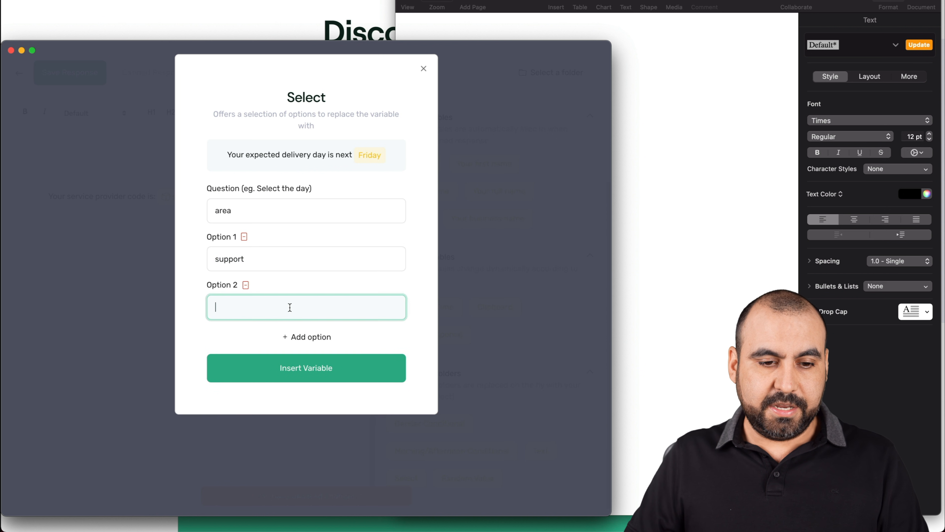
type("Sales")
type("Accounti")
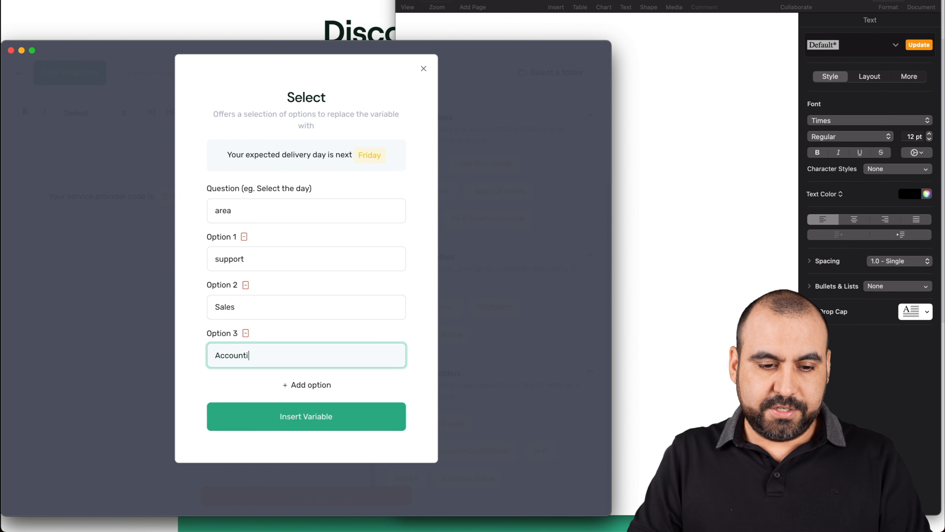
left_click(306, 416)
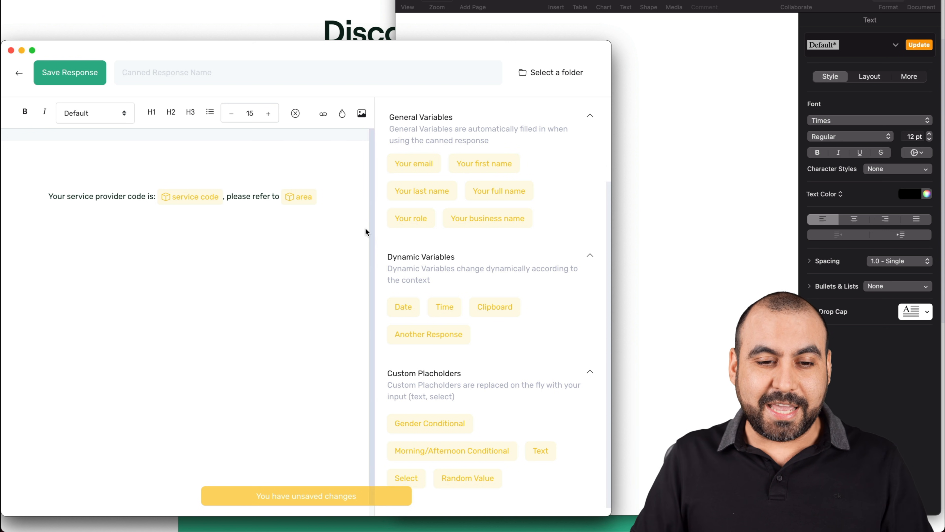
Review the area placeholder's options and move to the response name field
left_click(299, 196)
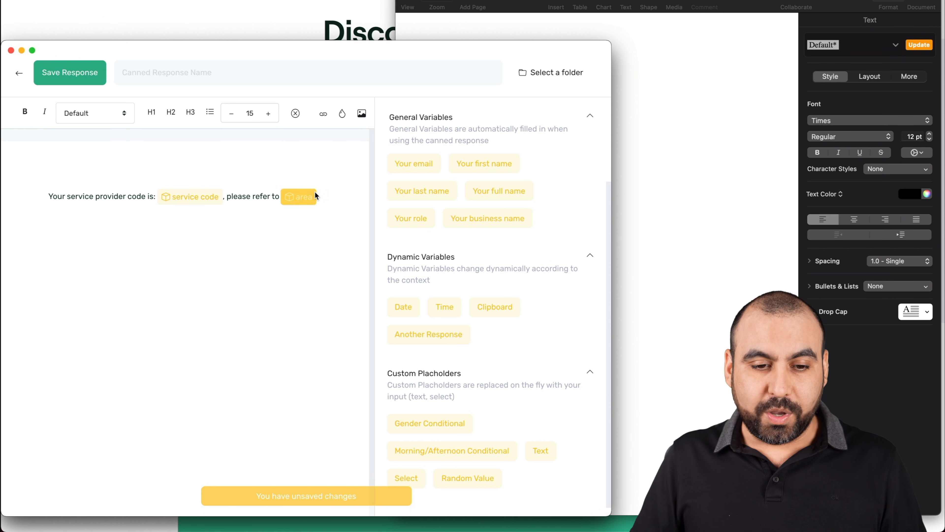
left_click(303, 196)
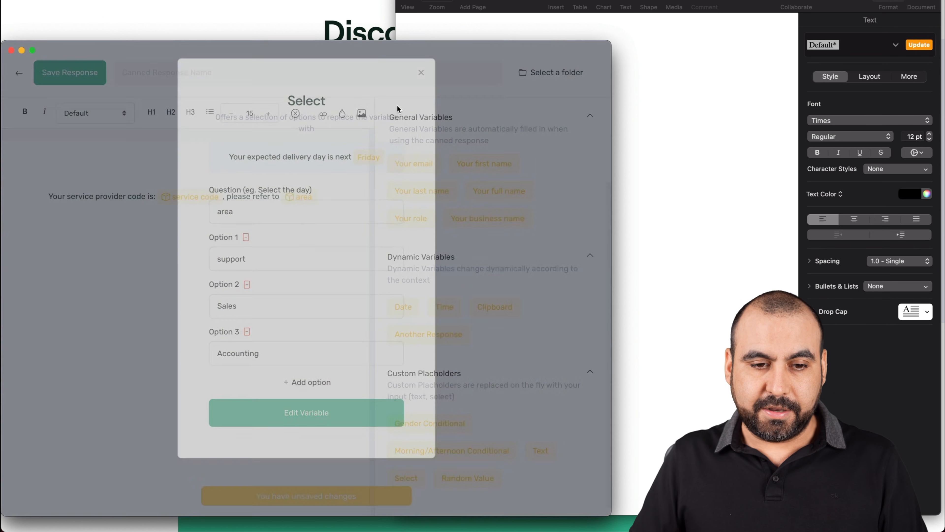
left_click(421, 72)
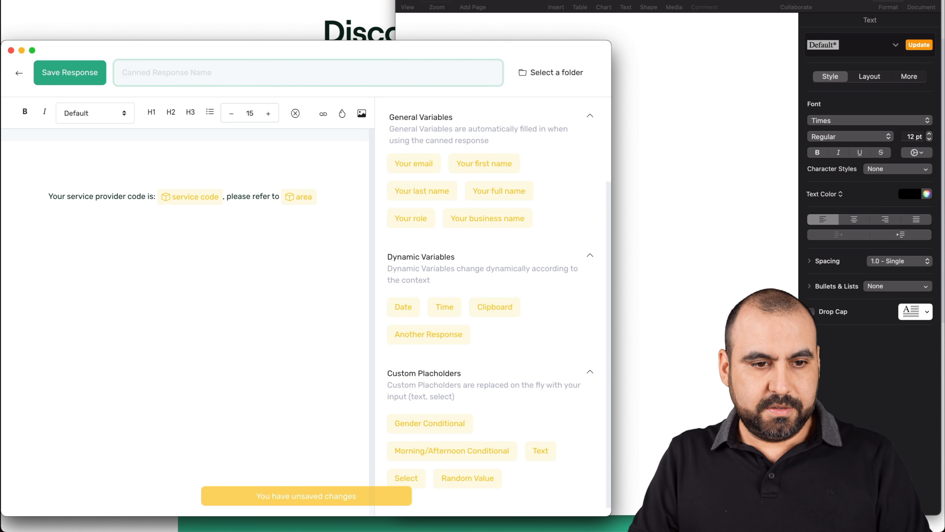
Name the response 'test1' and give it the quick response shortcut pmp in Settings
type("test")
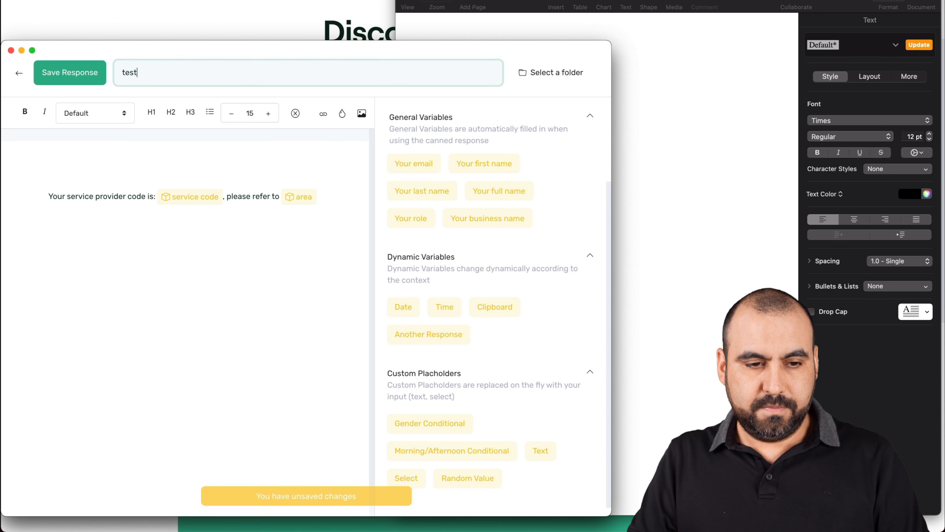
type("1")
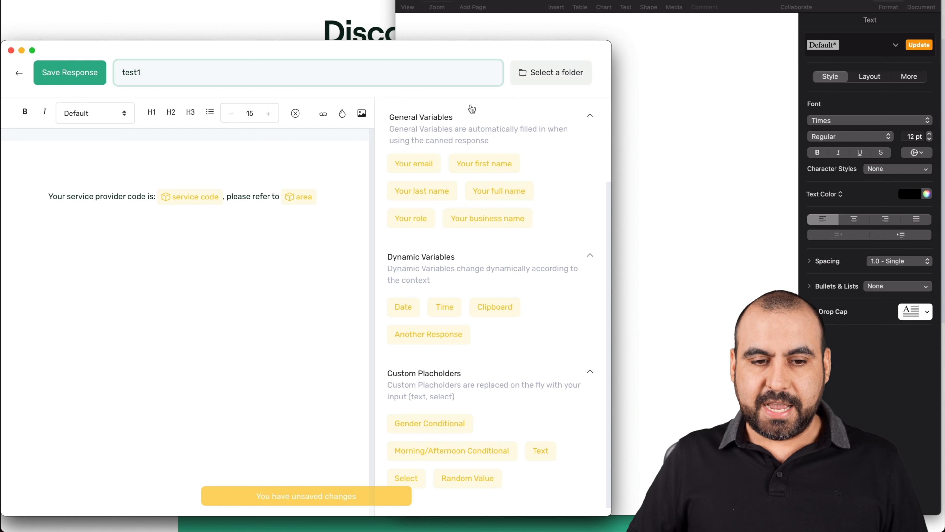
left_click(421, 118)
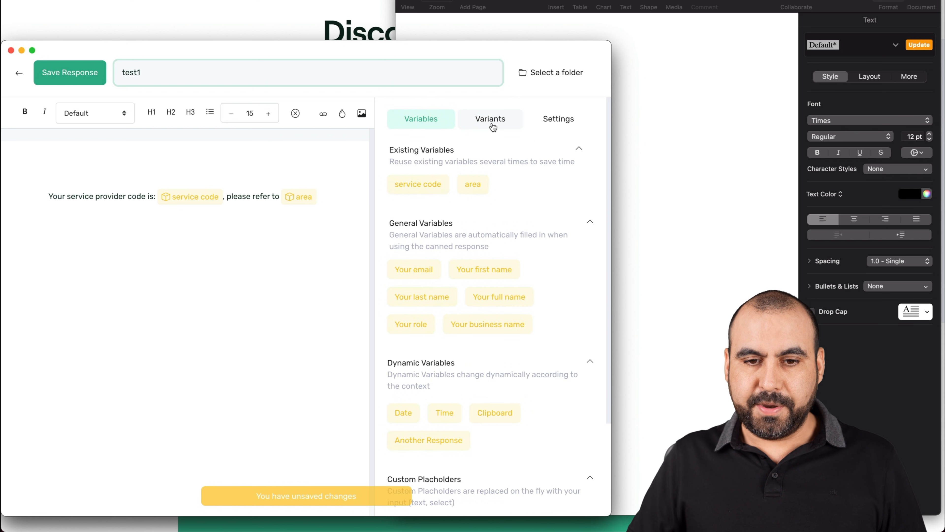
left_click(558, 118)
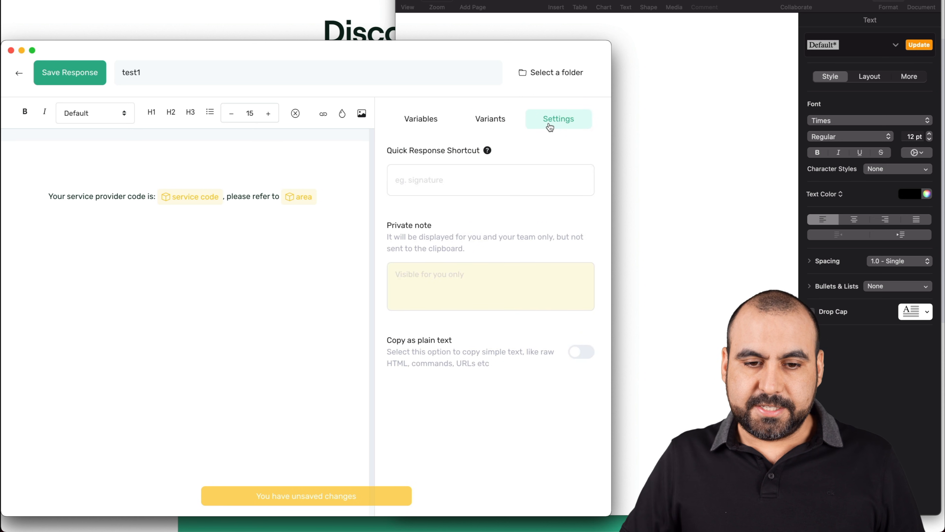
left_click(489, 180)
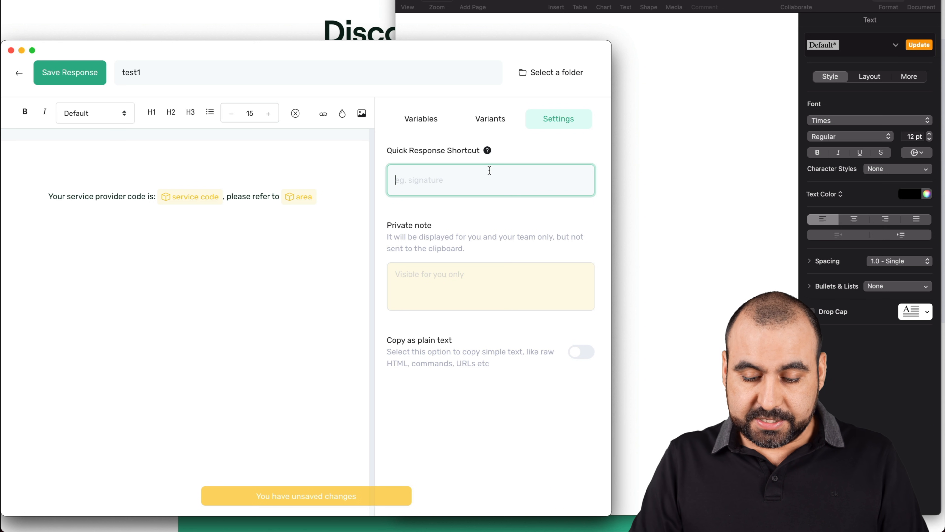
type("pmp")
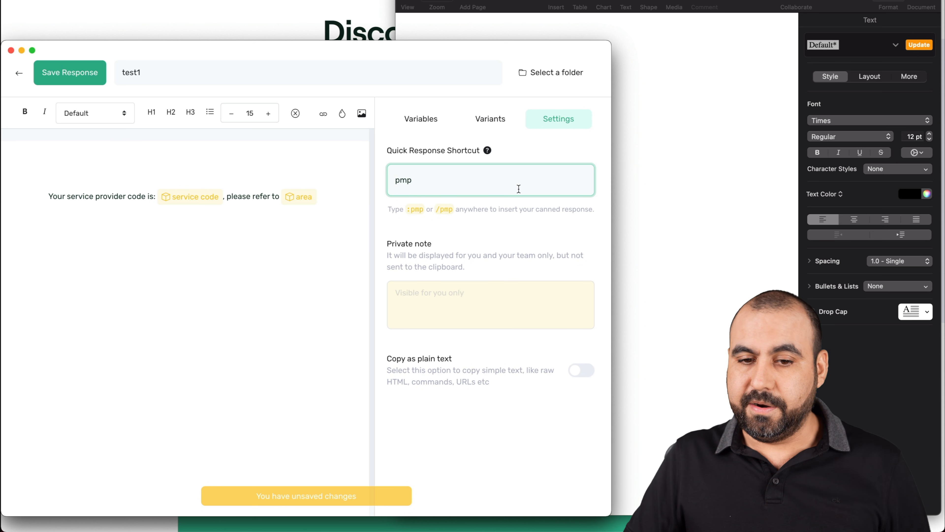
mouse_move(576, 274)
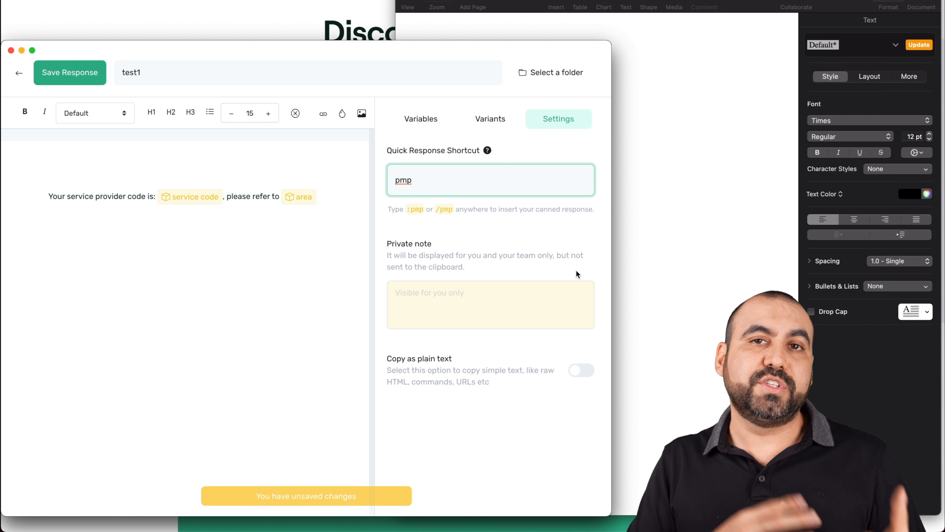
mouse_move(582, 261)
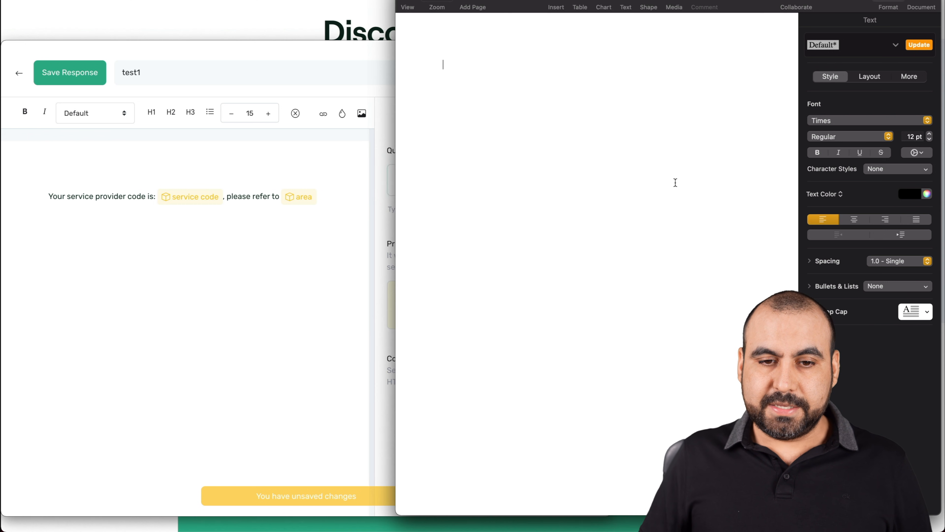
Trigger the test1 response in the Pages document by entering /pmp
type("/p")
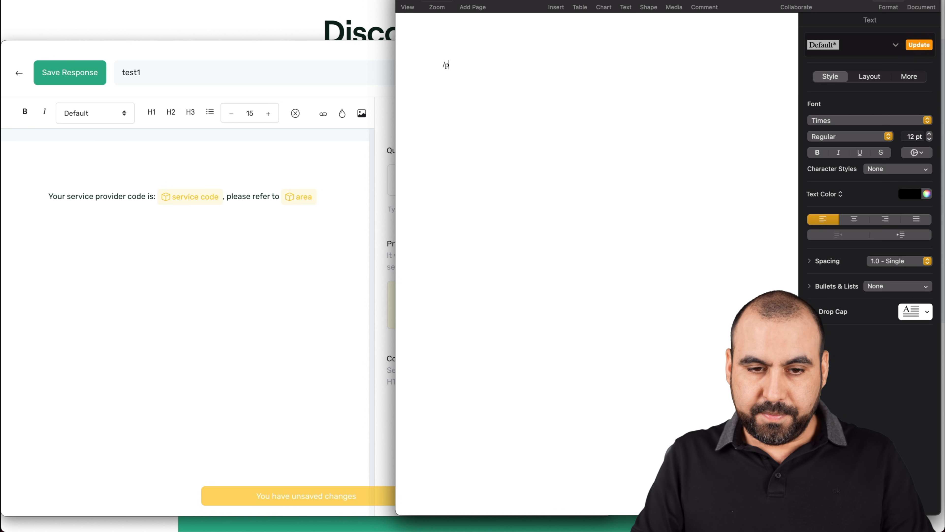
type("mp")
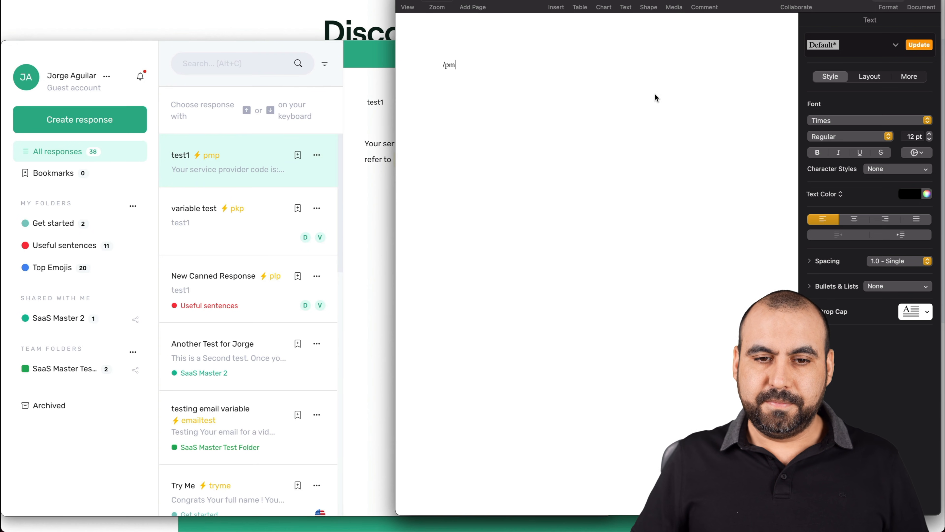
type("p")
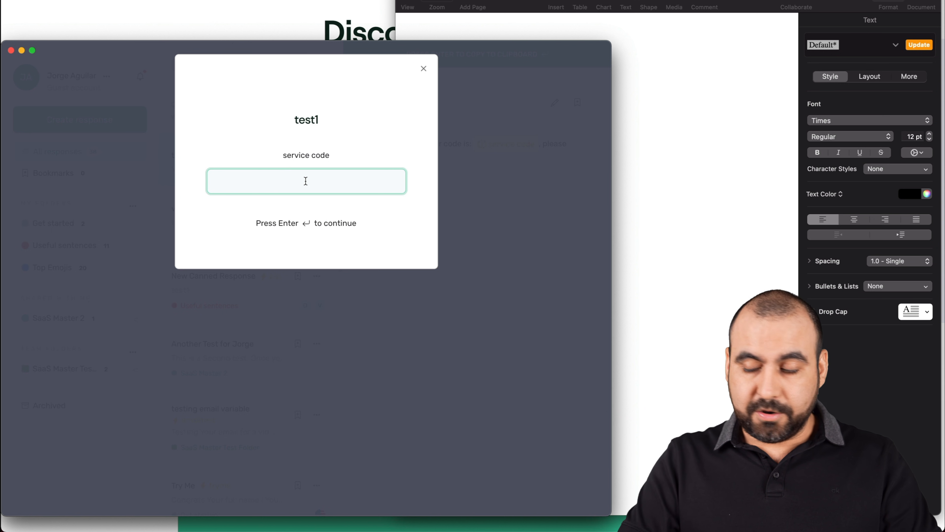
Fill in service code 348jr9rj3e and Sales, inserting the text into Pages, then return to typedesk
type("348jr9rj3e")
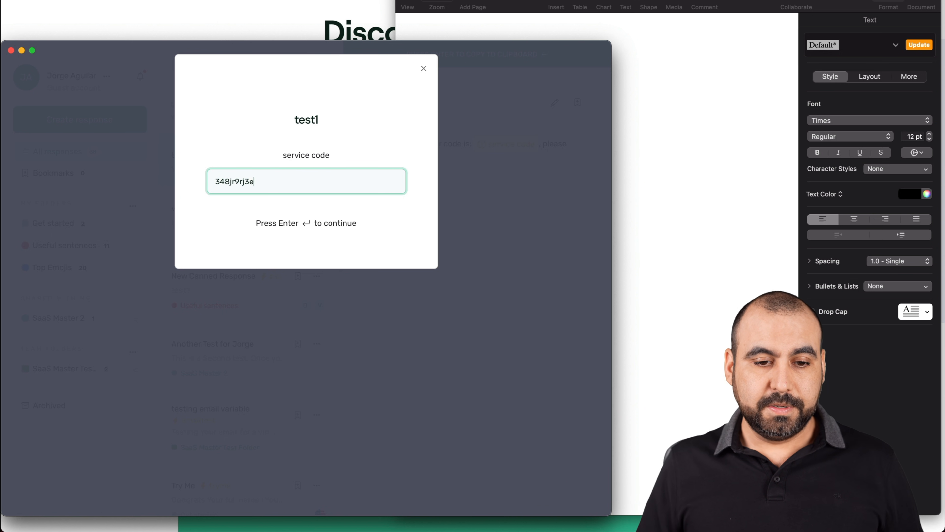
key("Return")
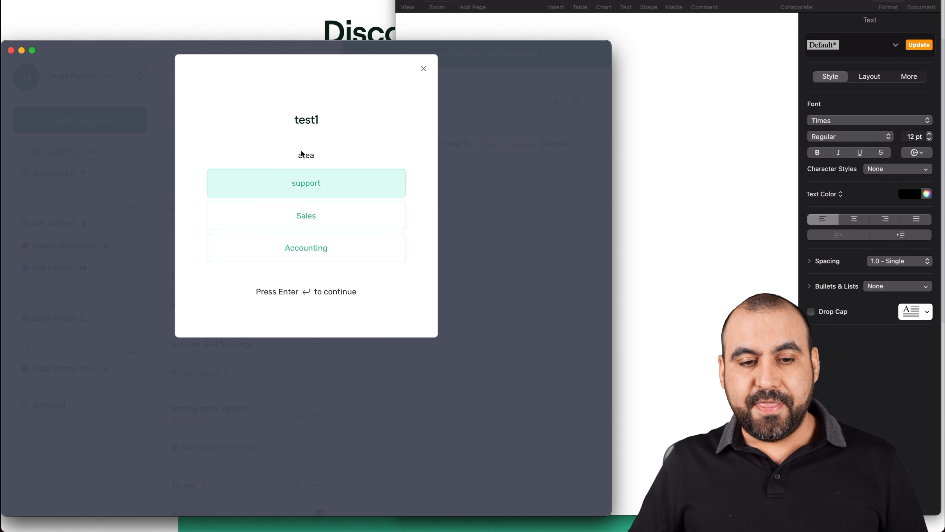
mouse_move(330, 191)
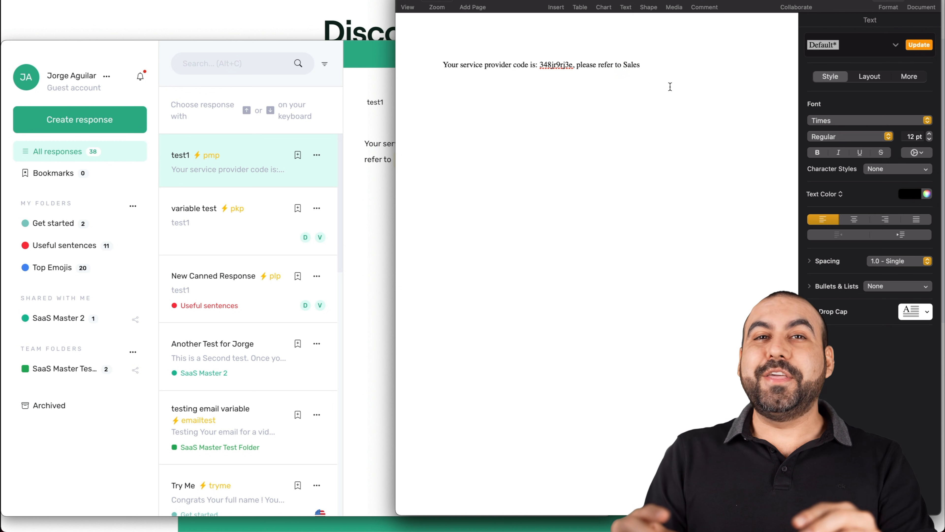
left_click(444, 74)
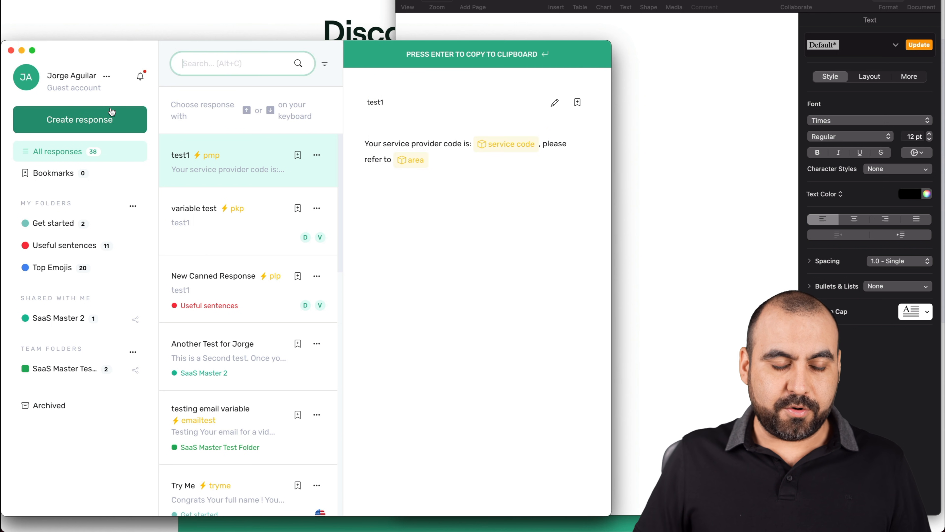
Create a new response reading 'Todays date is' and choose the Date dynamic variable
left_click(80, 120)
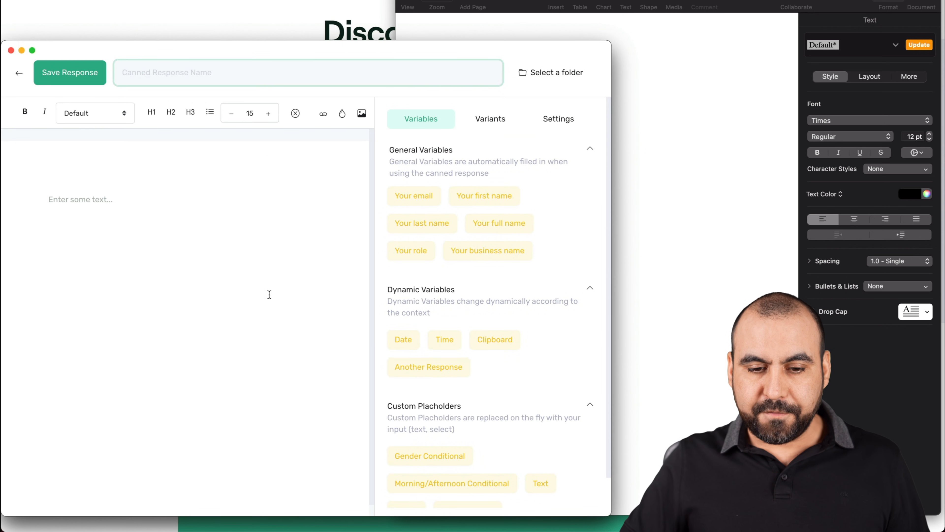
type("To")
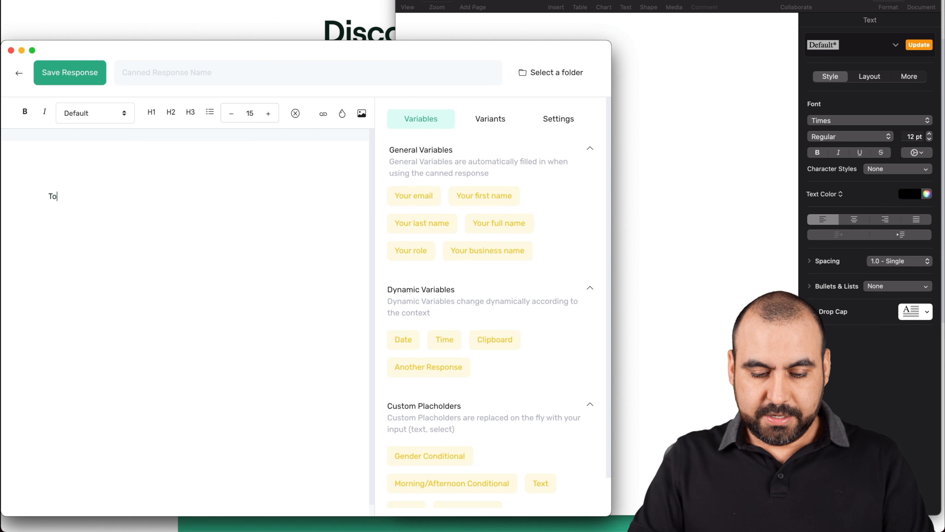
type("days date i")
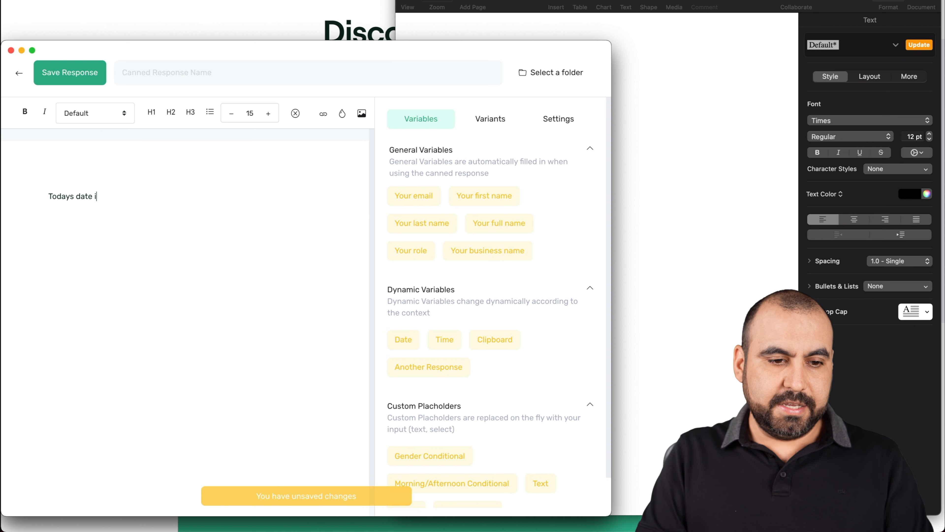
type("s")
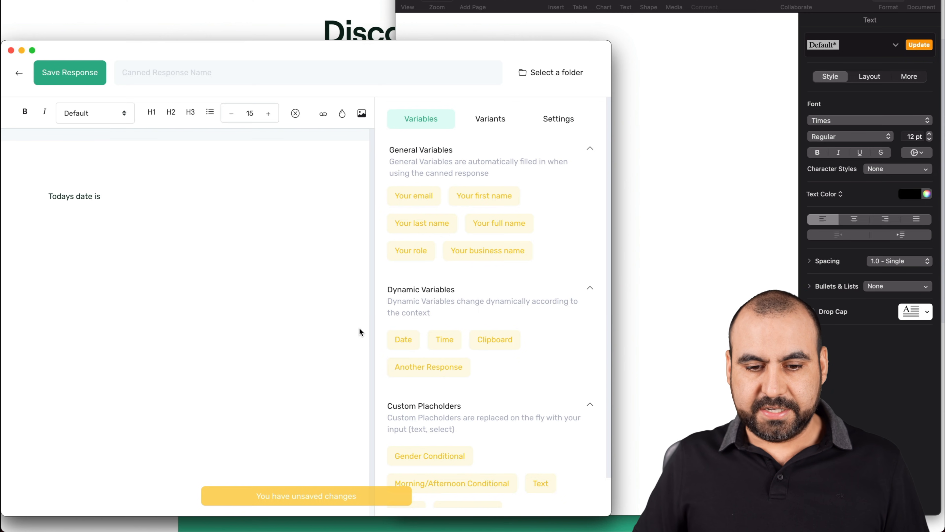
left_click(403, 339)
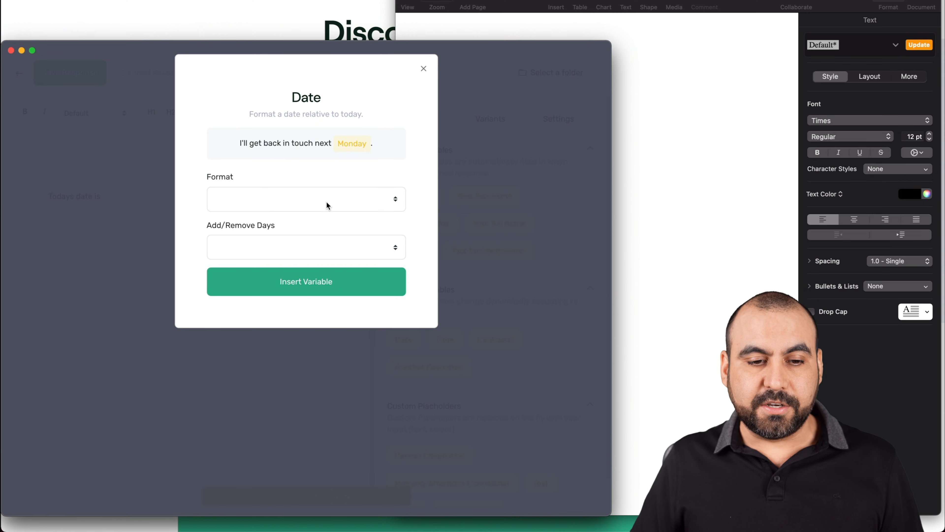
Insert the Date variable with Full date format and 0-day offset
left_click(306, 199)
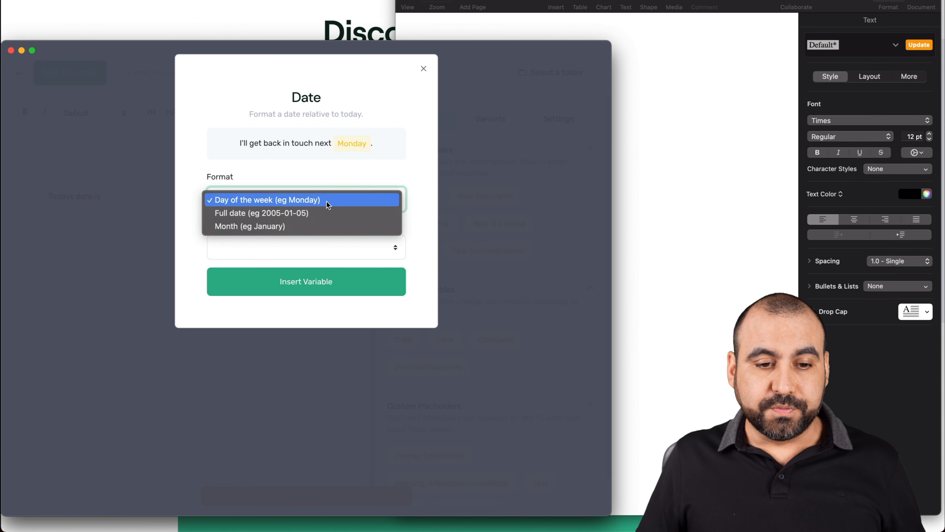
mouse_move(229, 226)
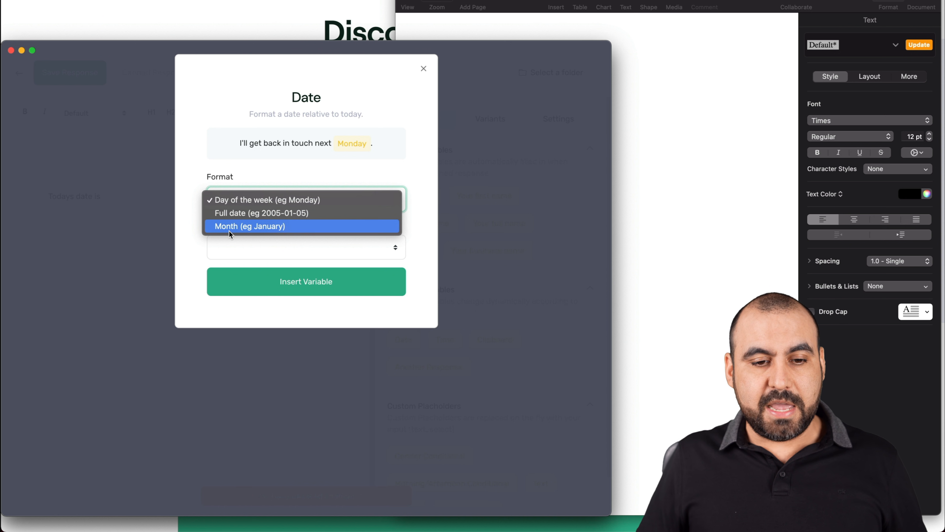
mouse_move(285, 213)
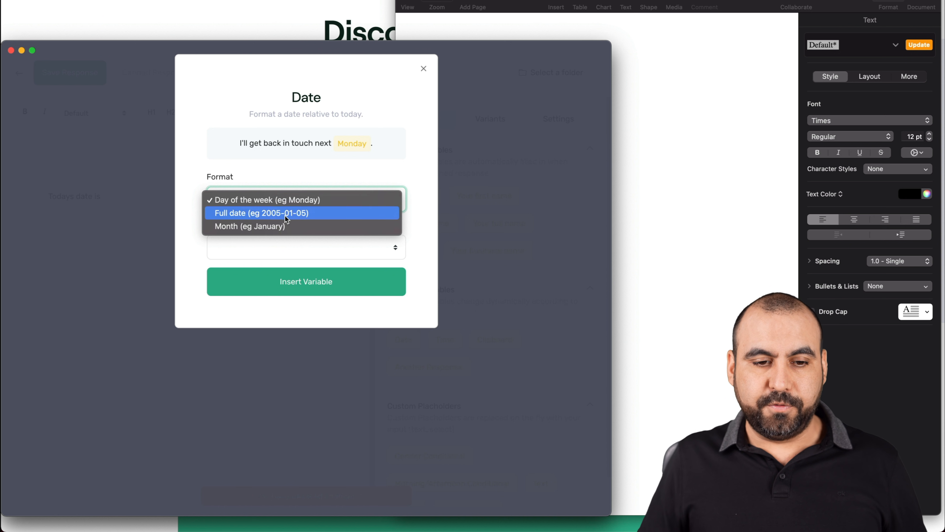
left_click(261, 213)
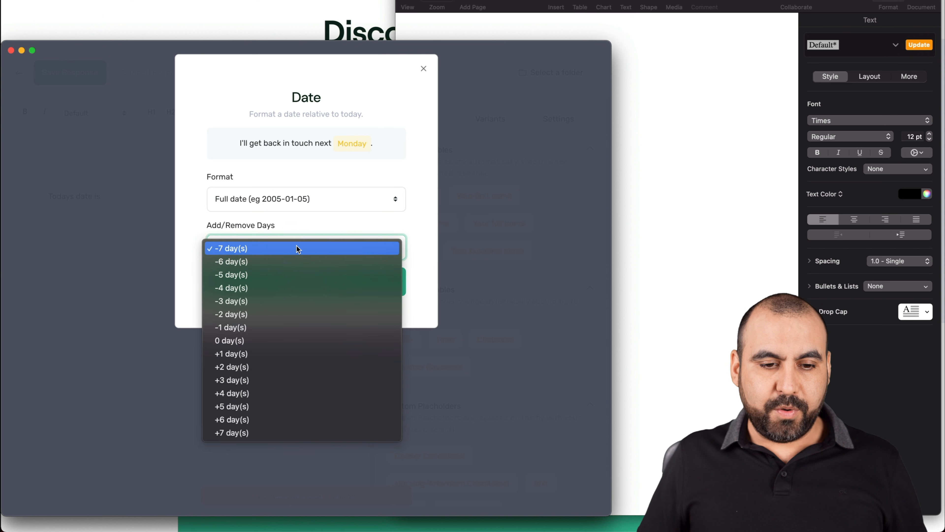
mouse_move(312, 287)
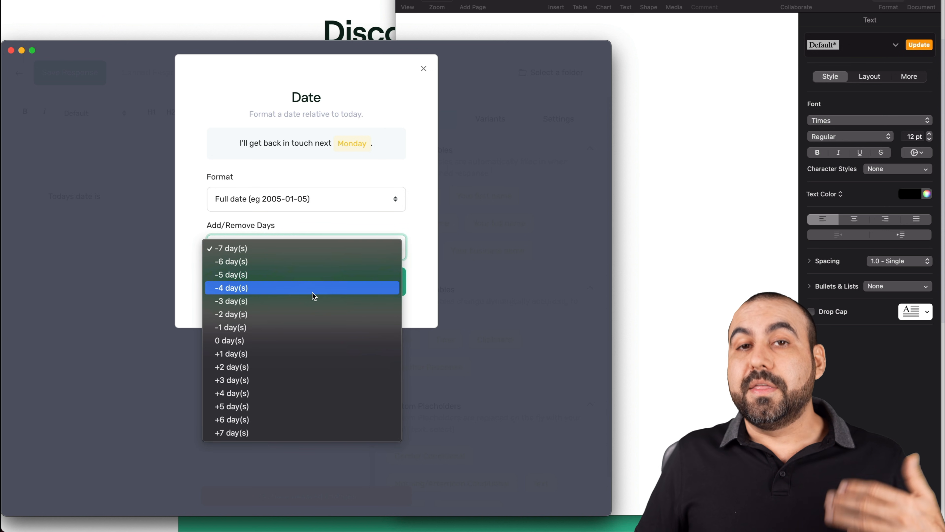
mouse_move(344, 287)
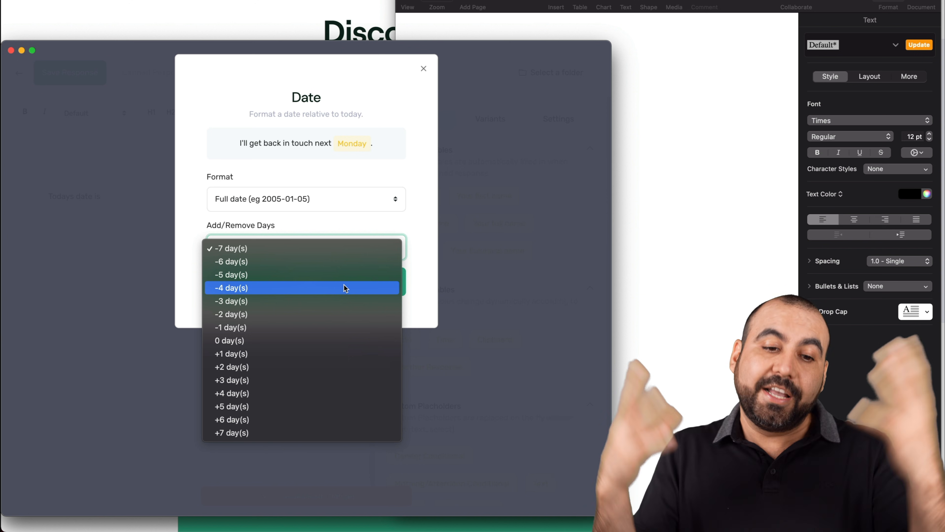
mouse_move(276, 290)
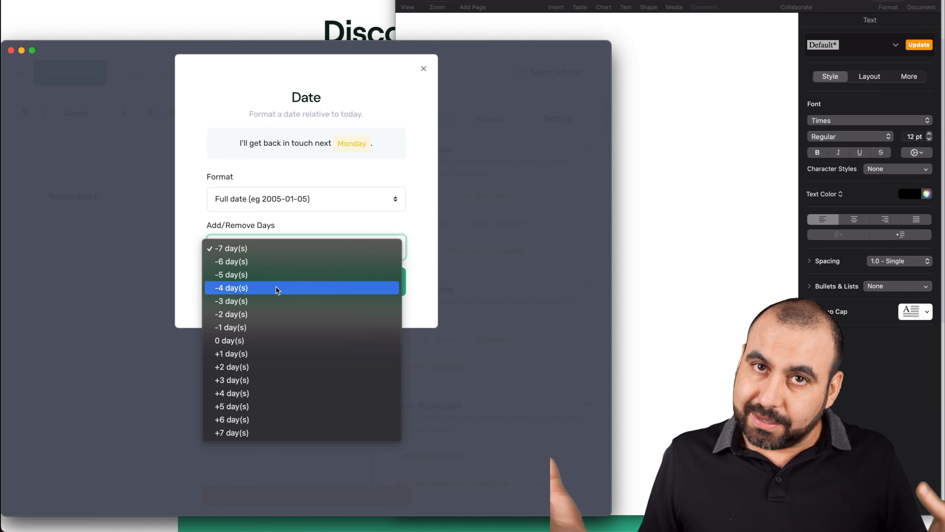
mouse_move(266, 340)
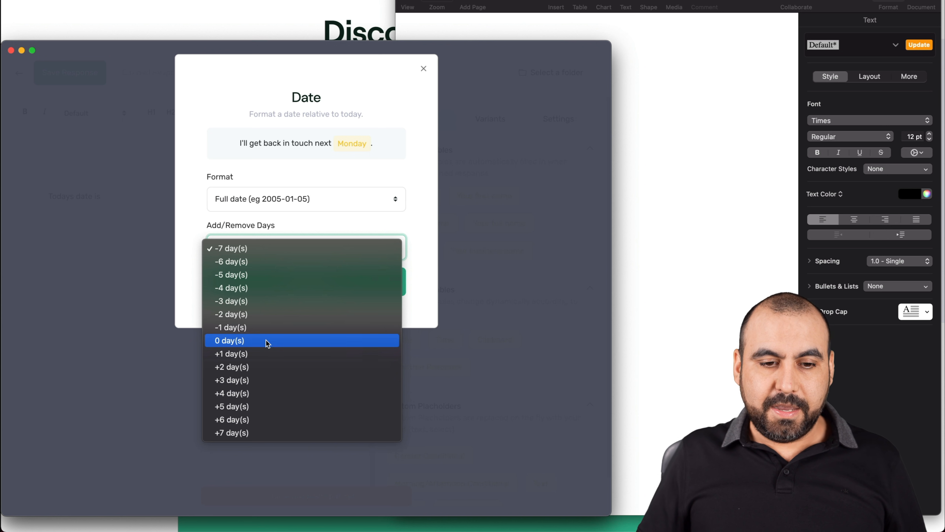
left_click(229, 341)
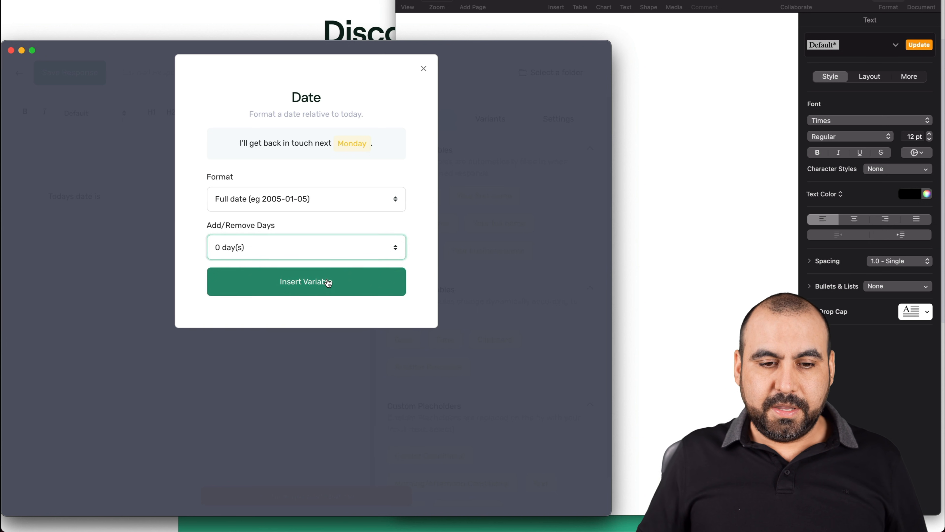
left_click(306, 281)
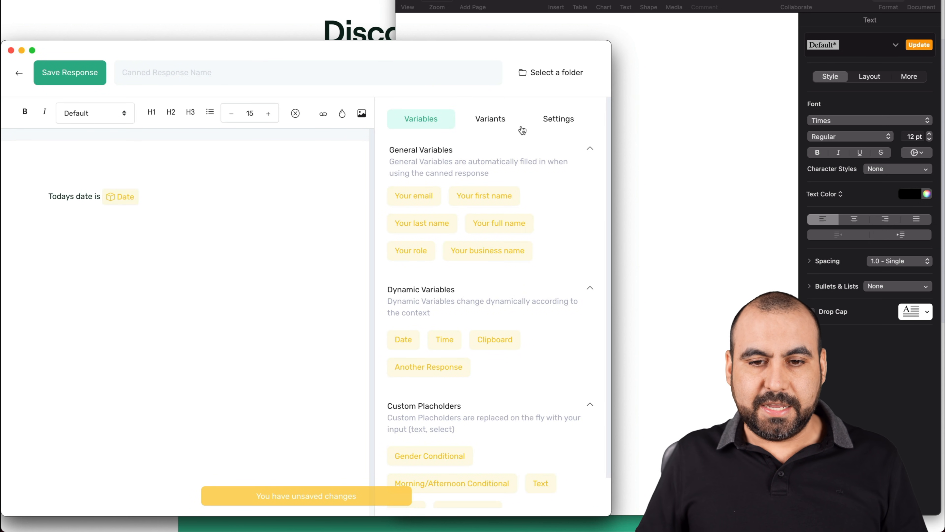
Assign the shortcut 'pjp' to the test2 date response in its settings
left_click(558, 119)
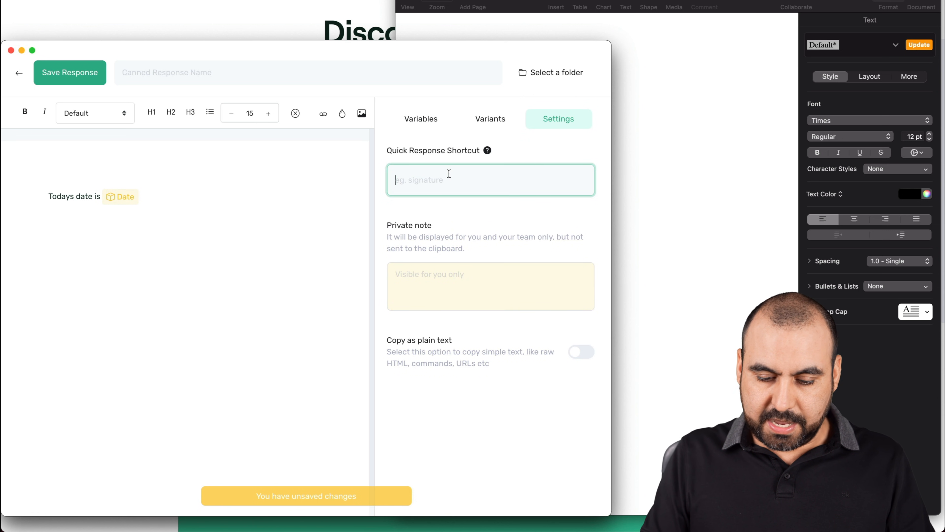
type("pjp")
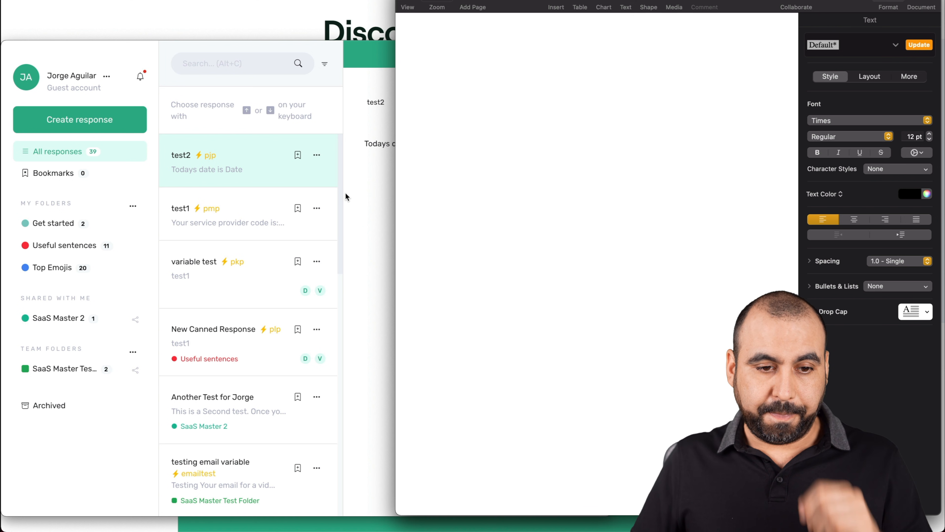
Create a new response named 'test variants' with text 'this is just a test for variant'
left_click(79, 119)
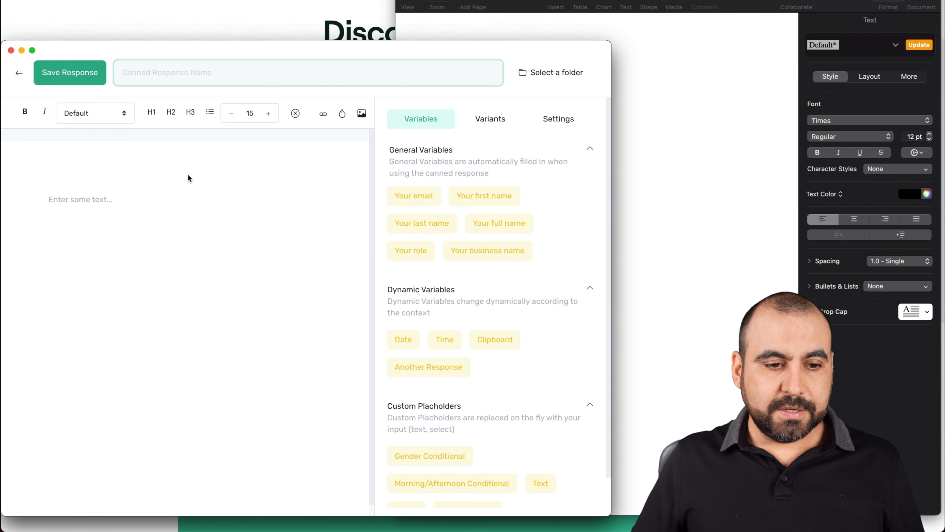
left_click(159, 220)
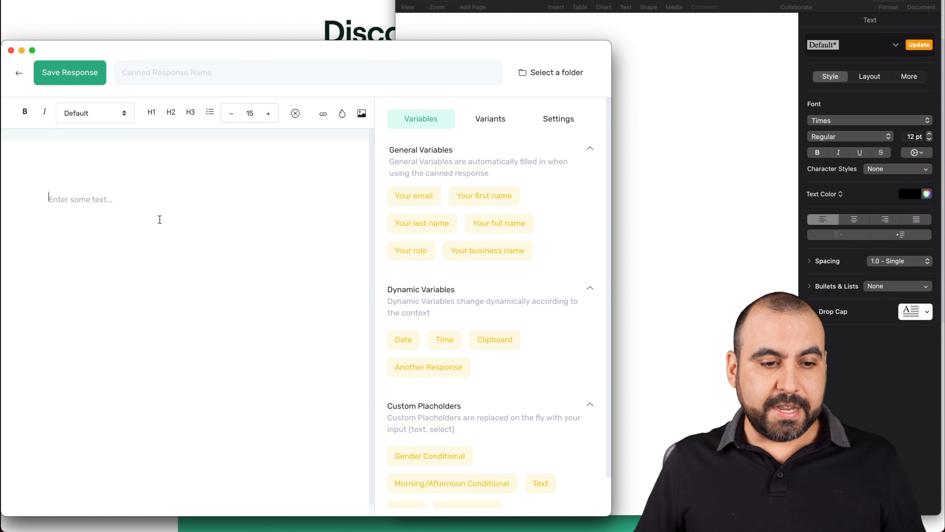
type("te")
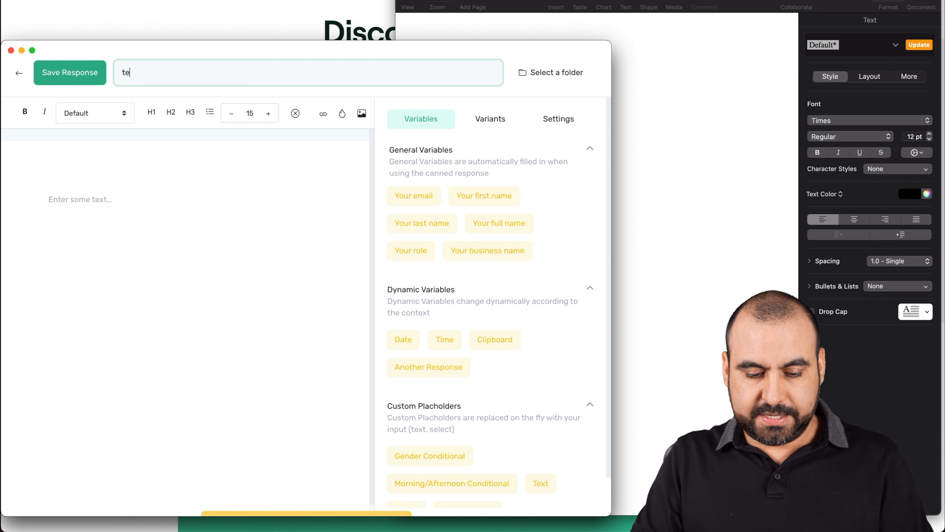
type("st variants")
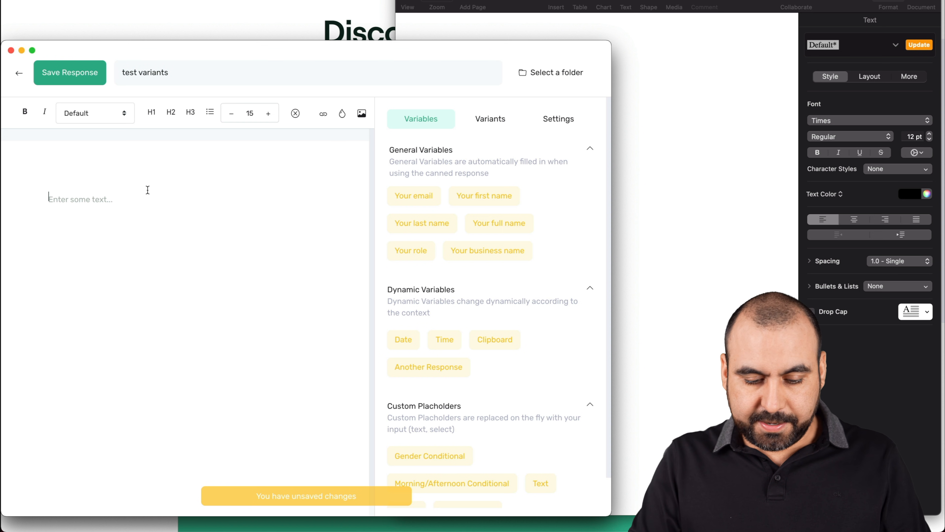
type("this is just a")
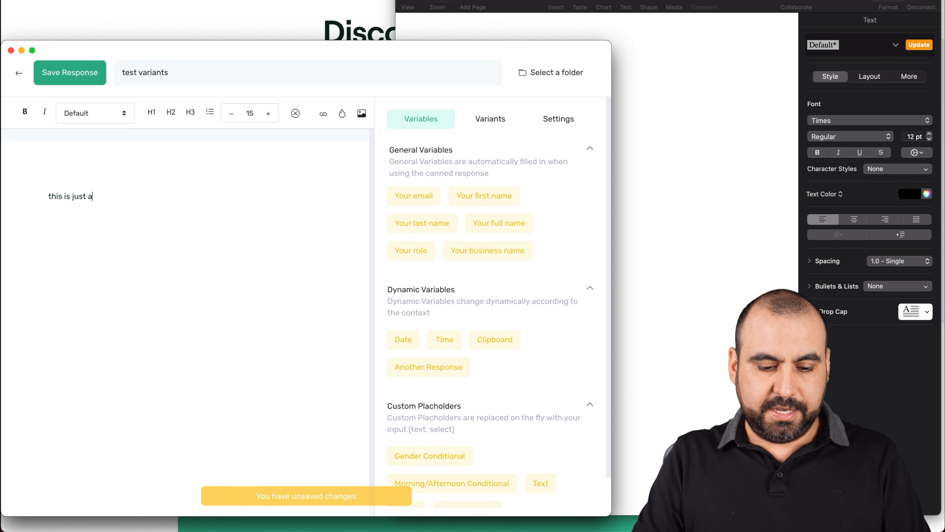
type("test for varia")
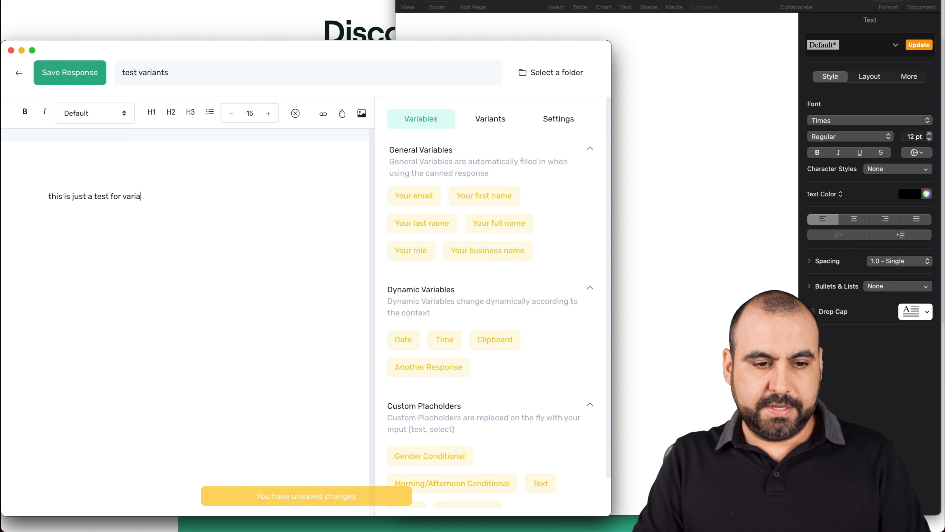
type("nt")
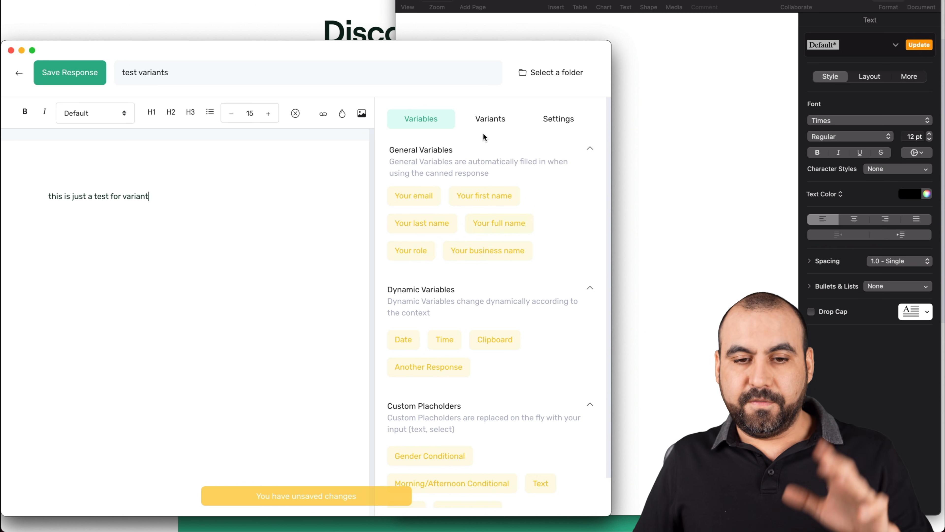
mouse_move(488, 161)
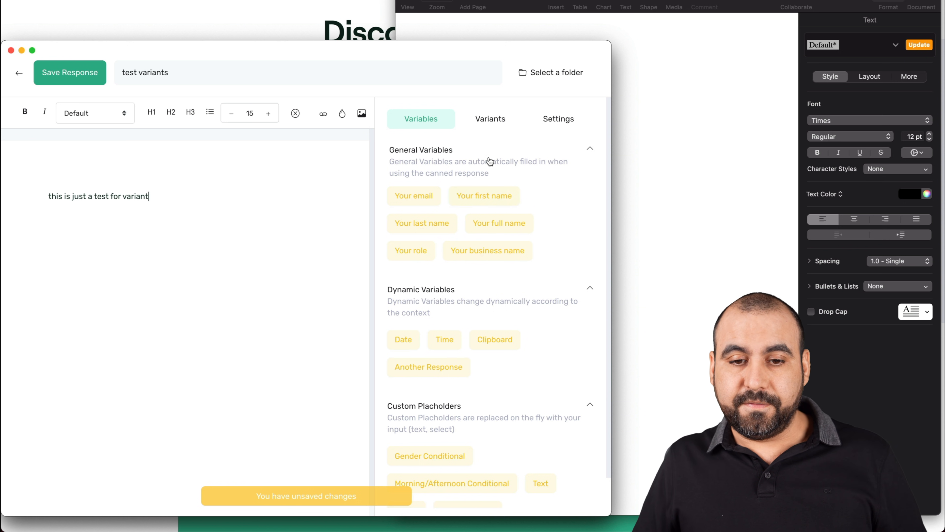
Rename the default variant to English and add a second variant named Spanish
left_click(490, 118)
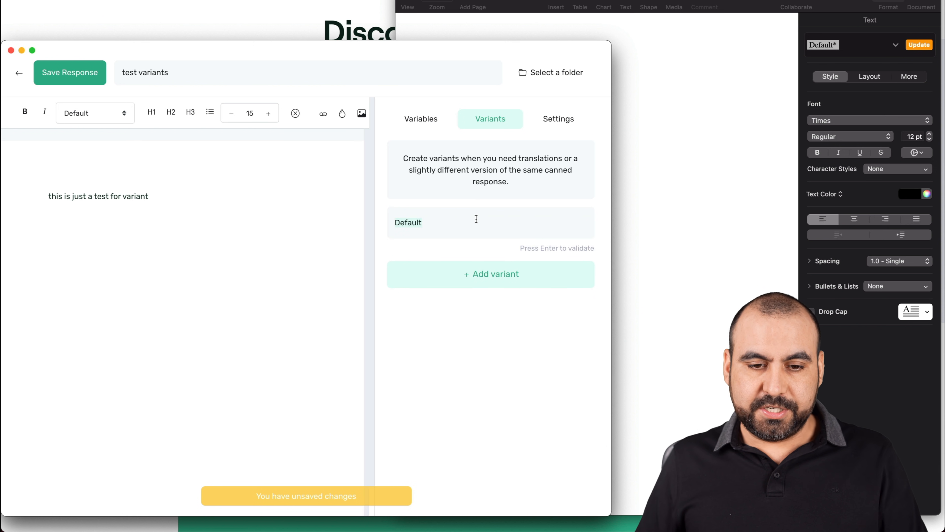
type("English")
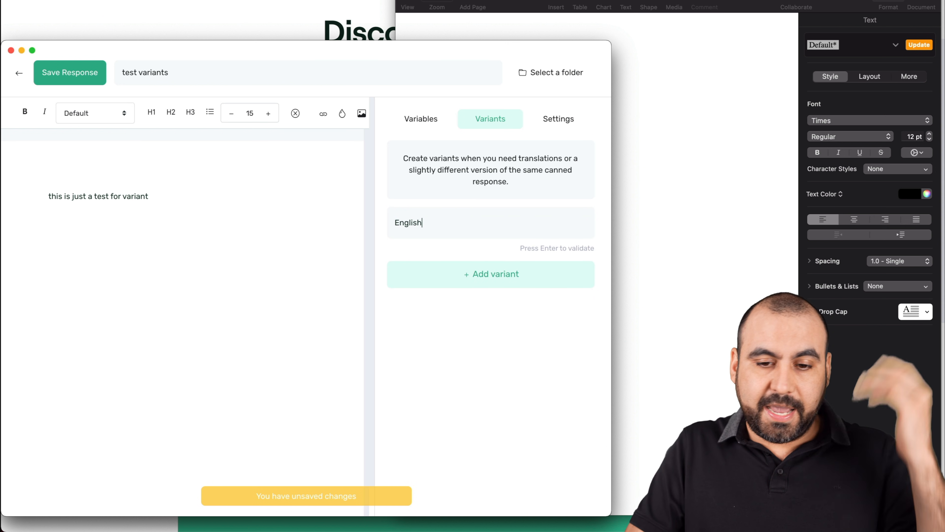
key("Return")
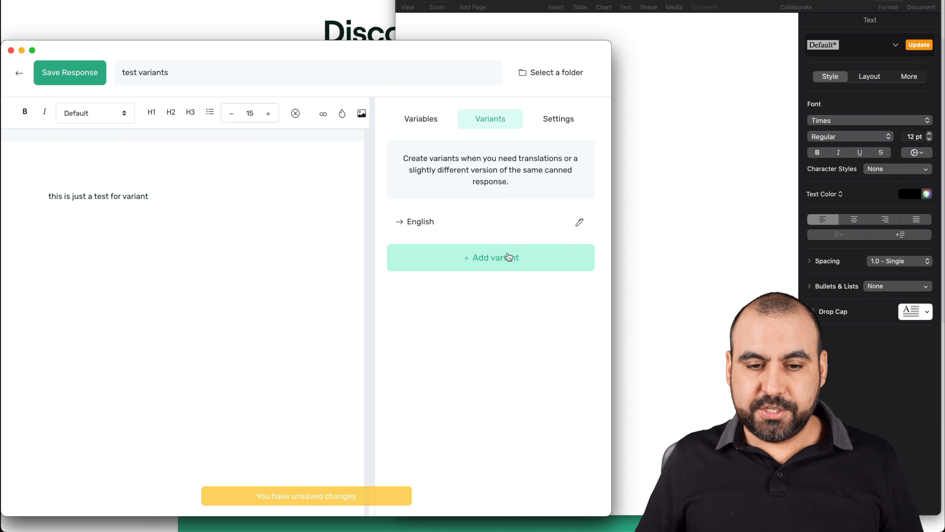
left_click(490, 257)
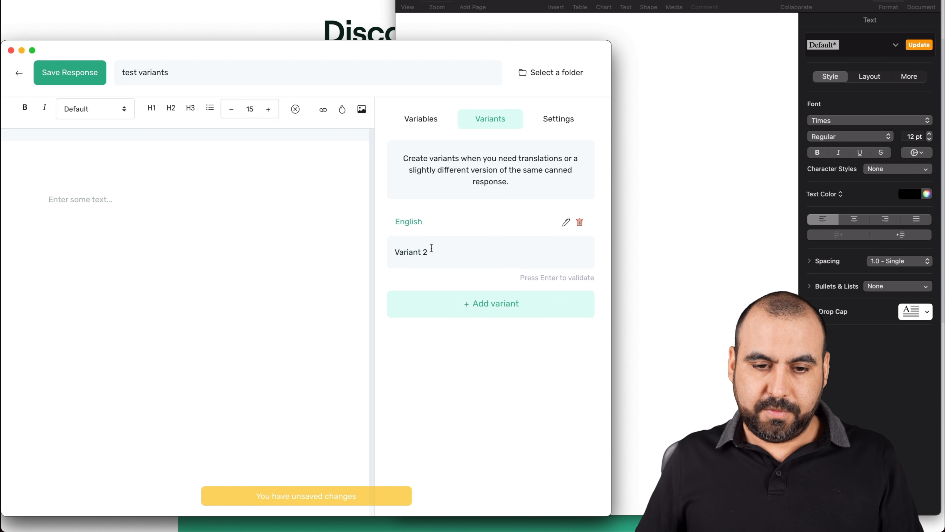
type("Spanish")
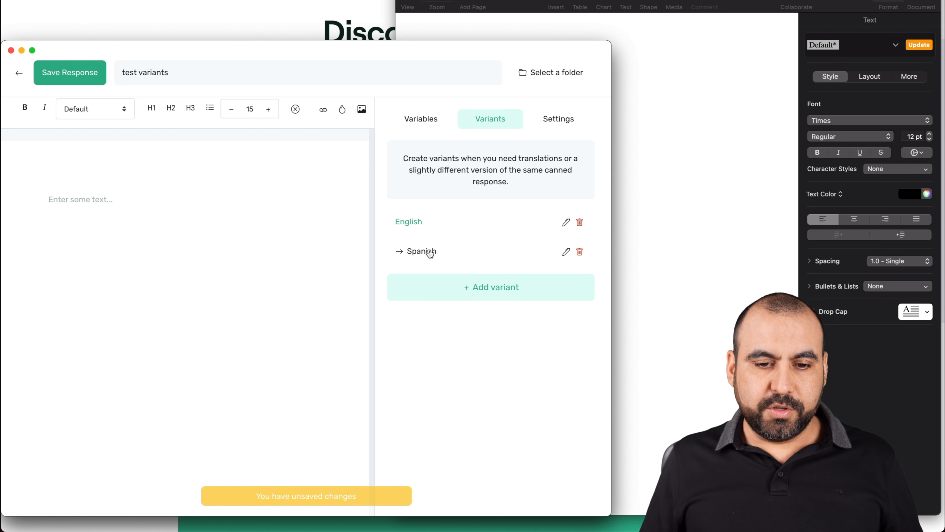
Enter the Spanish variant text 'Este es una prueba de variants'
type("Ew")
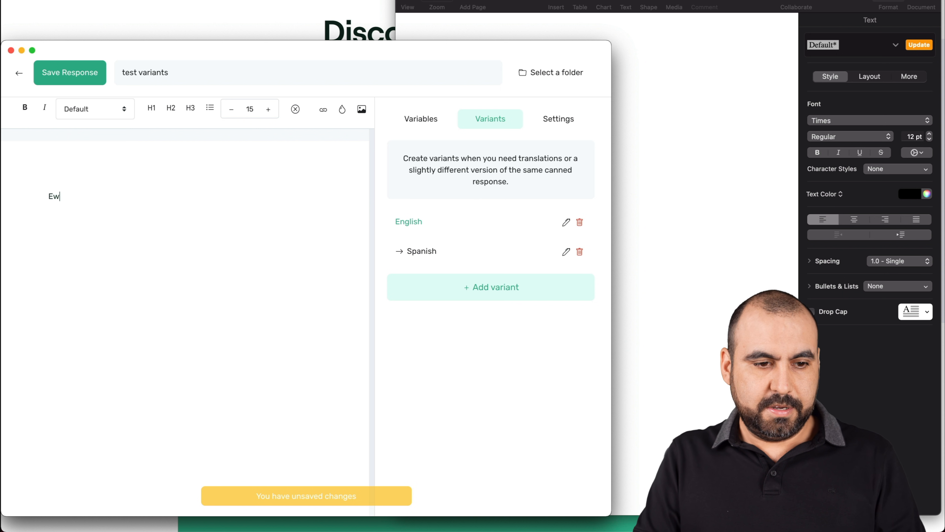
type("Este es una")
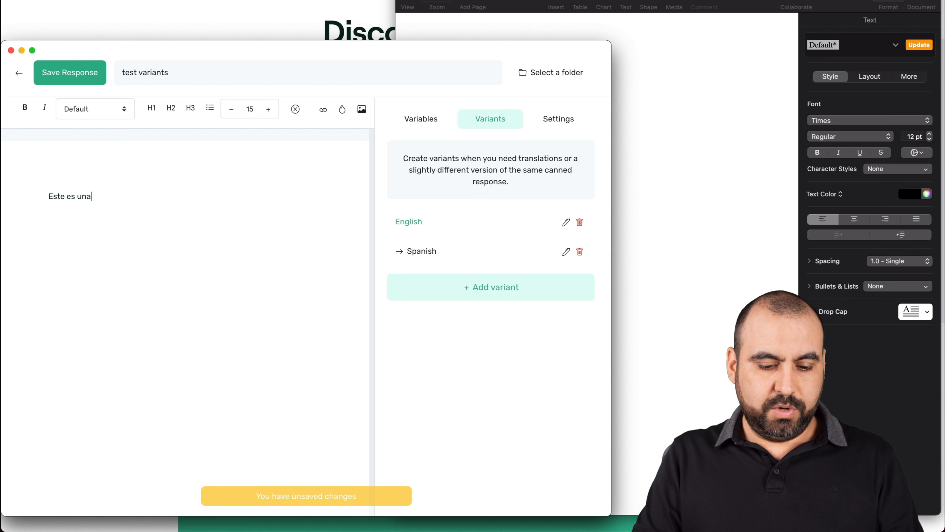
type("prueba de")
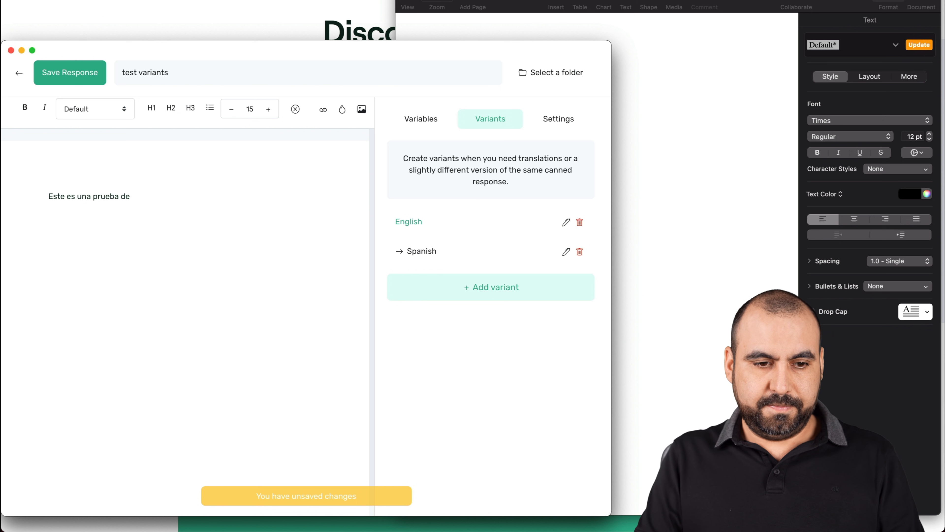
type("varia")
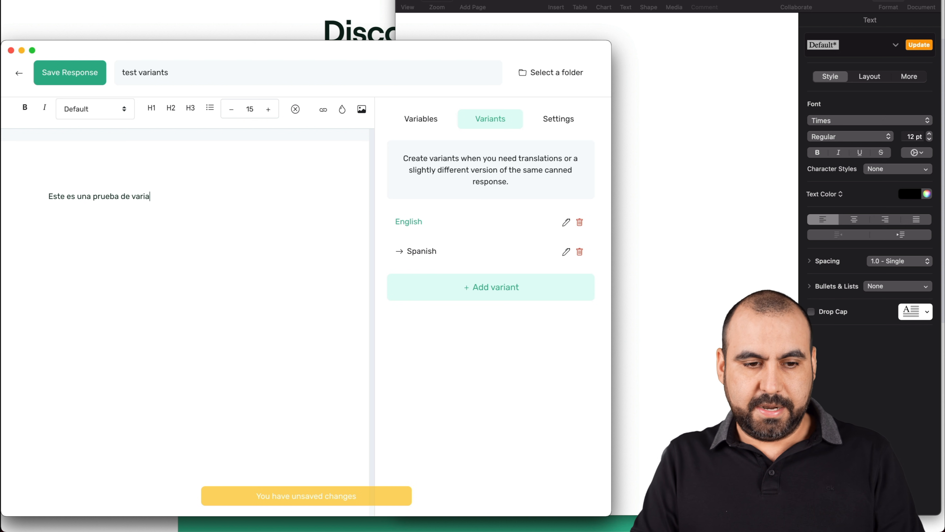
type("nts")
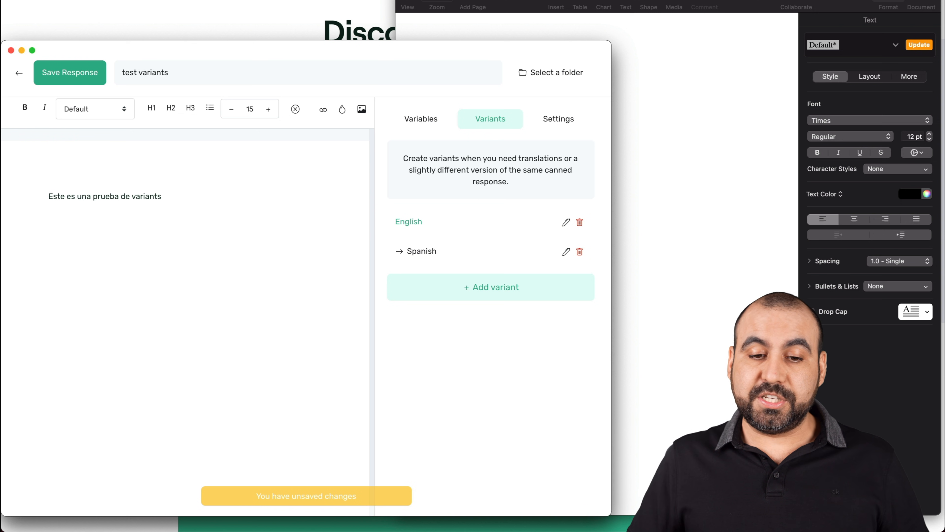
mouse_move(455, 358)
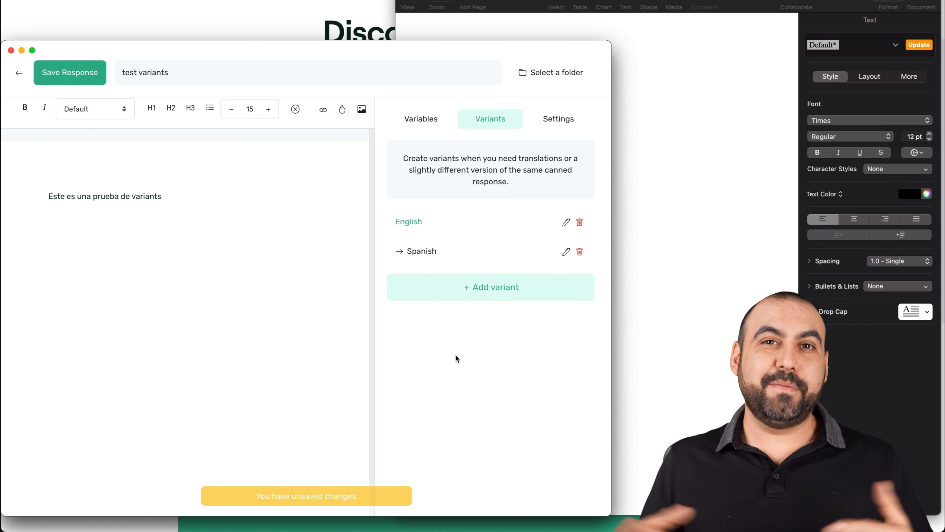
mouse_move(470, 352)
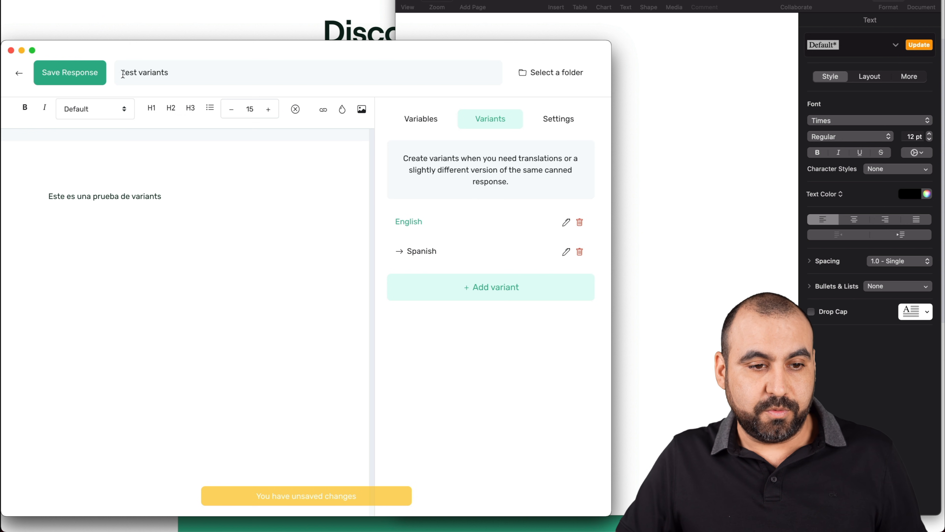
Give the response the shortcut 'pop', save it, and return to the Pages document
left_click(557, 118)
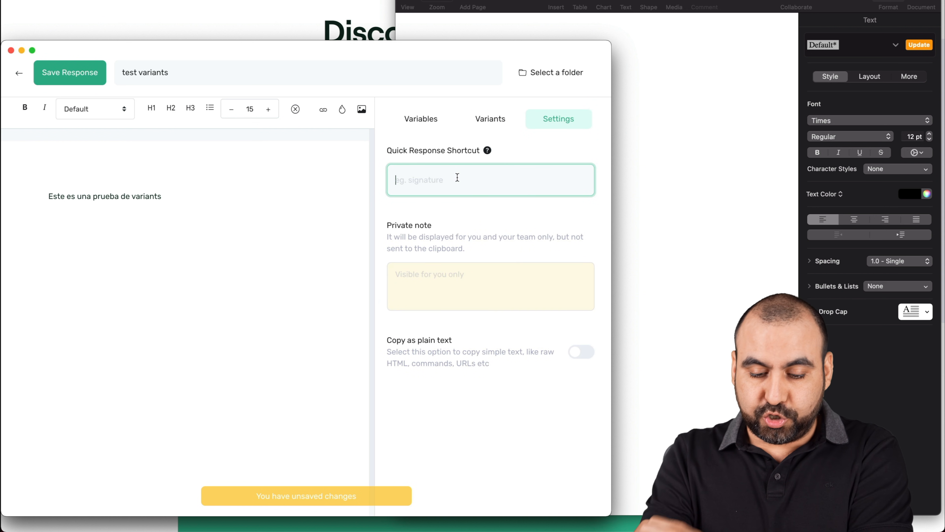
type("po")
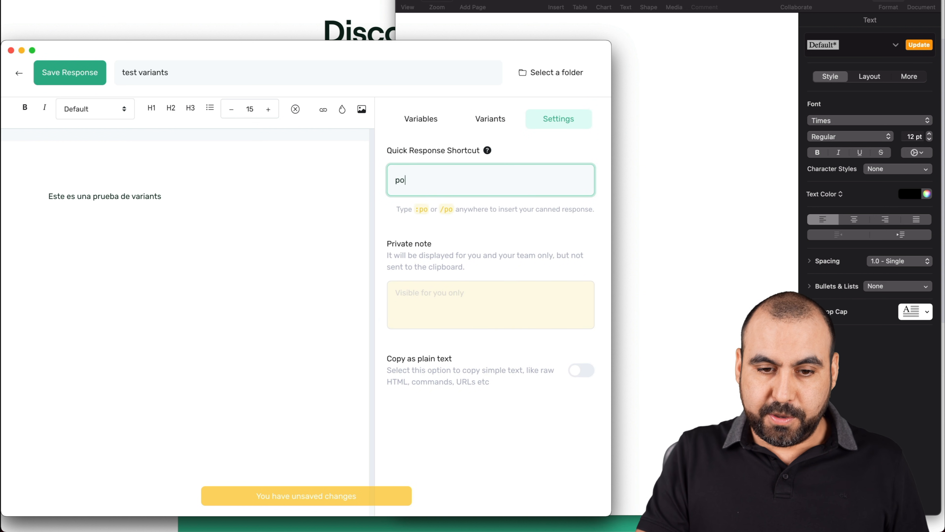
type("p")
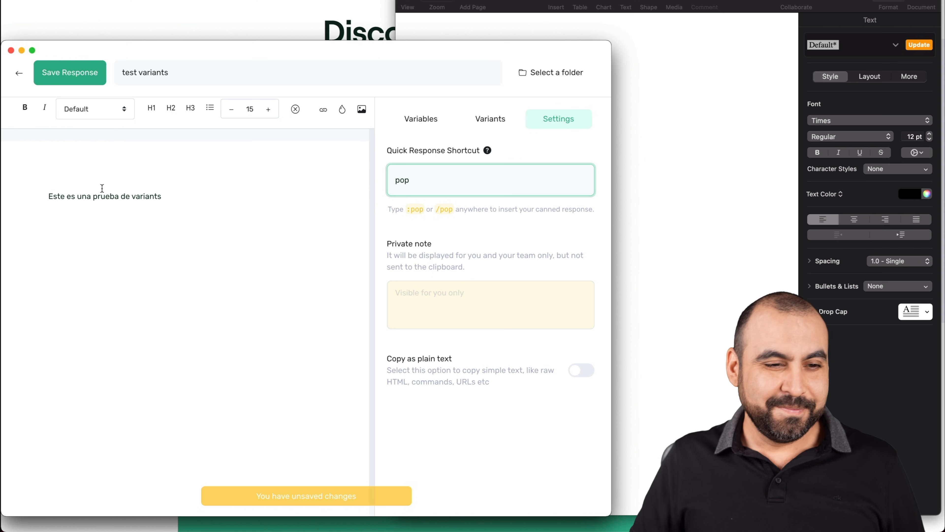
left_click(69, 73)
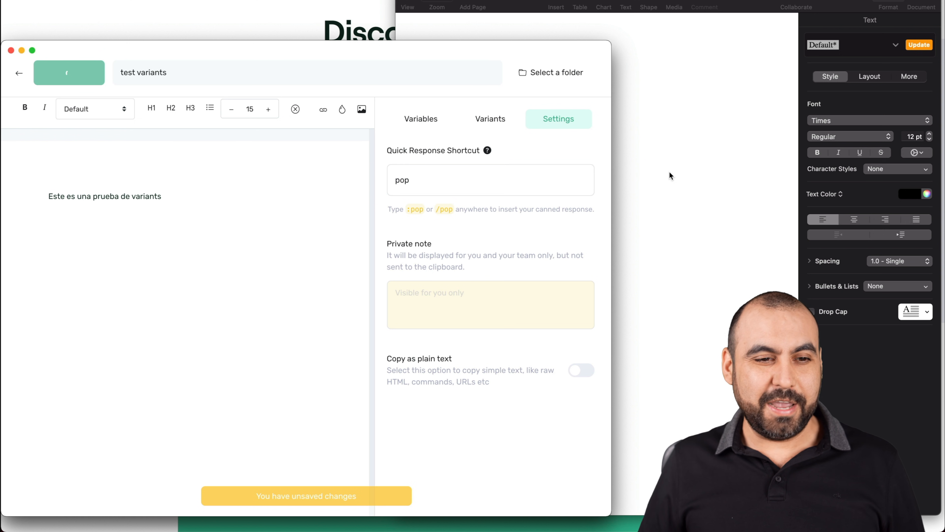
left_click(19, 72)
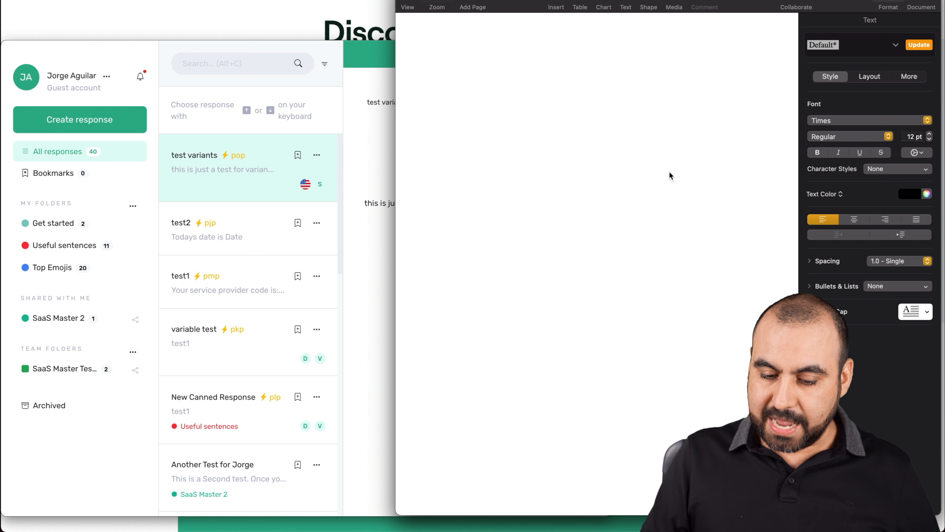
Insert the English variant into the Pages document, then start a new blank response
left_click(194, 155)
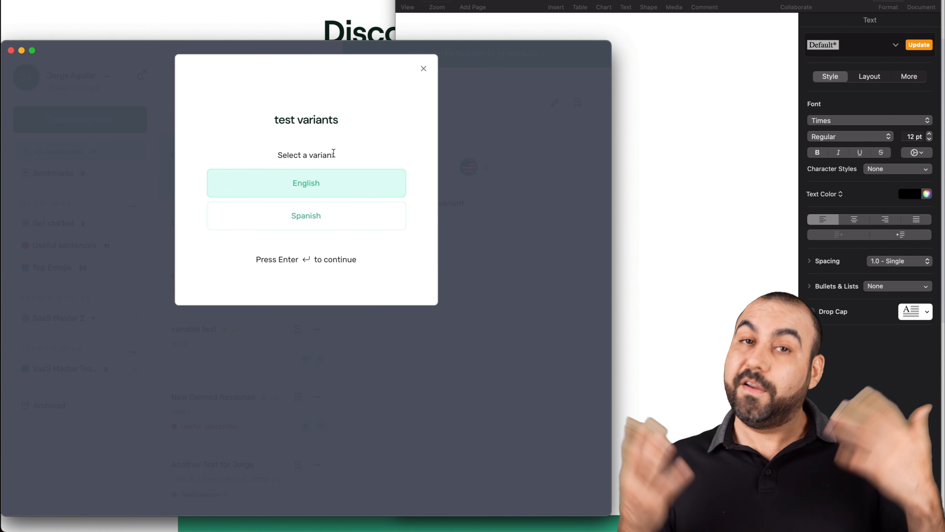
left_click(305, 216)
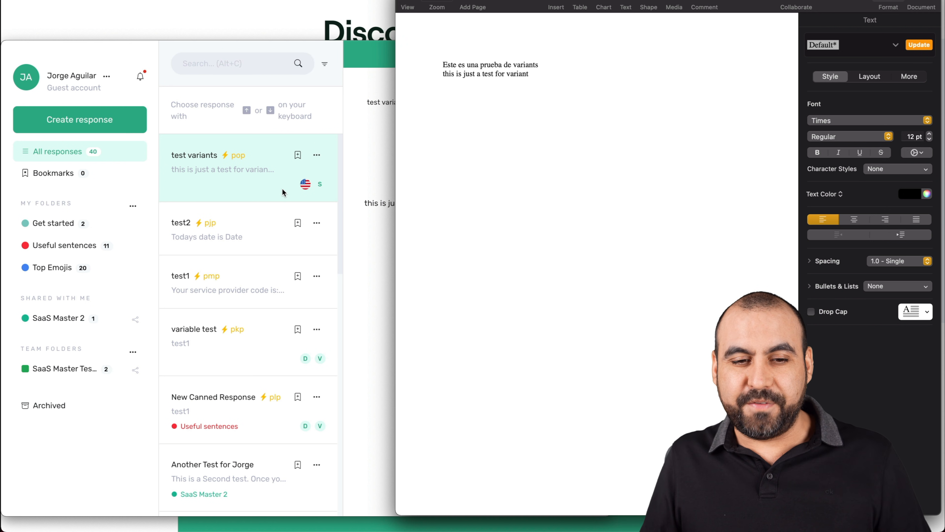
left_click(222, 155)
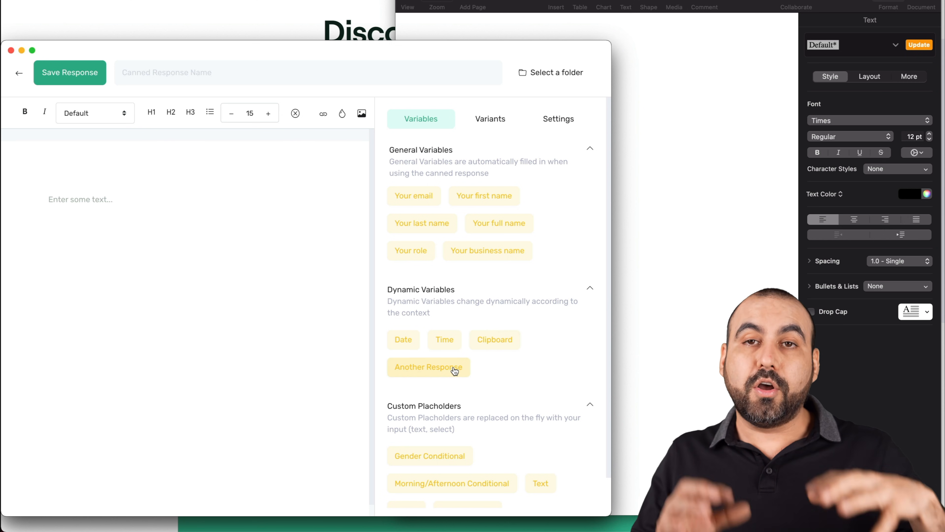
mouse_move(429, 366)
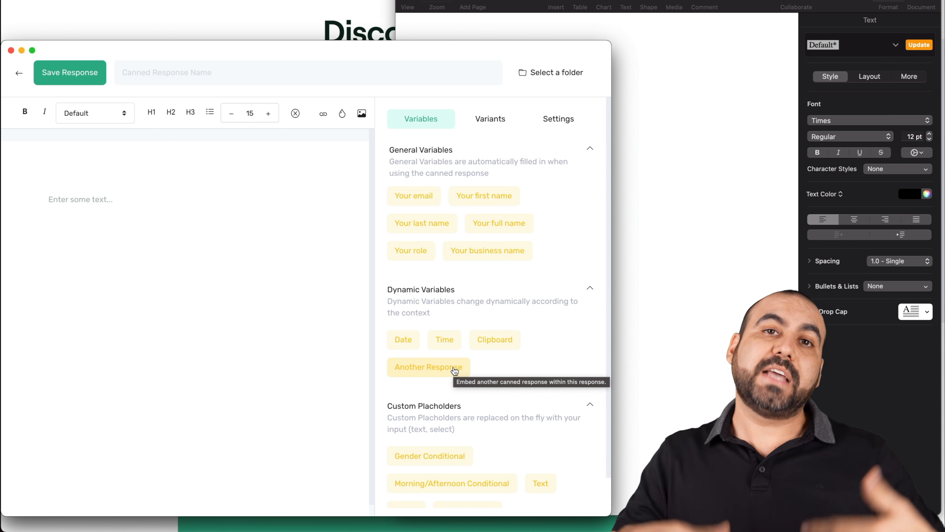
mouse_move(513, 400)
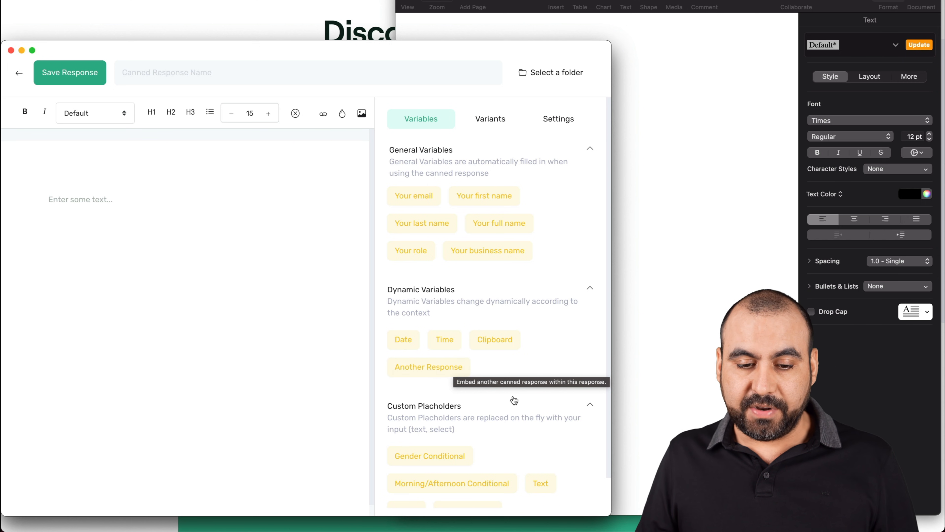
Review the Gender Conditional placeholder setup, close it, and bring up the Random Value setup
left_click(430, 455)
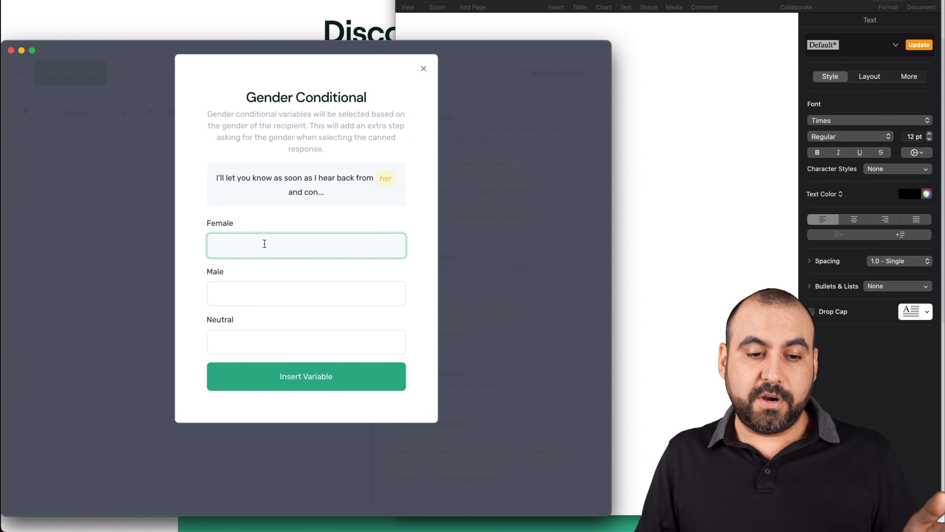
left_click(305, 341)
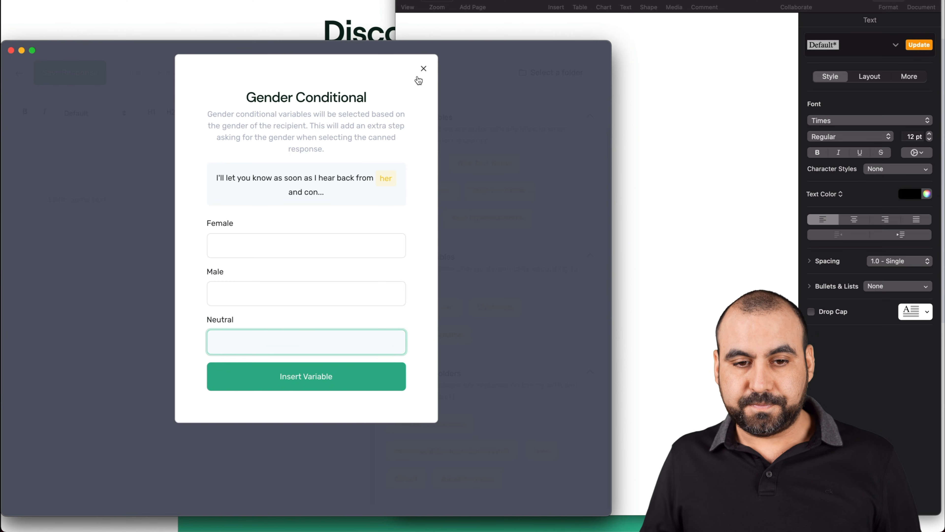
left_click(424, 68)
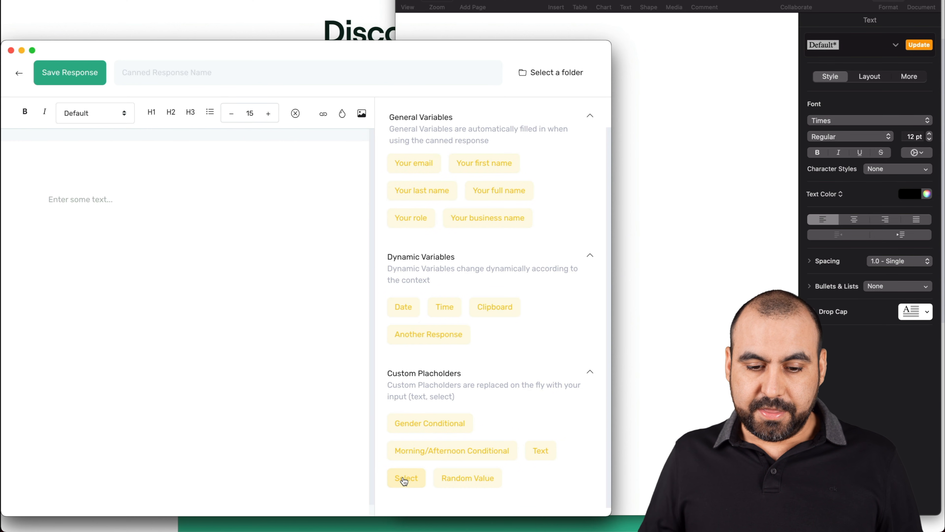
mouse_move(456, 482)
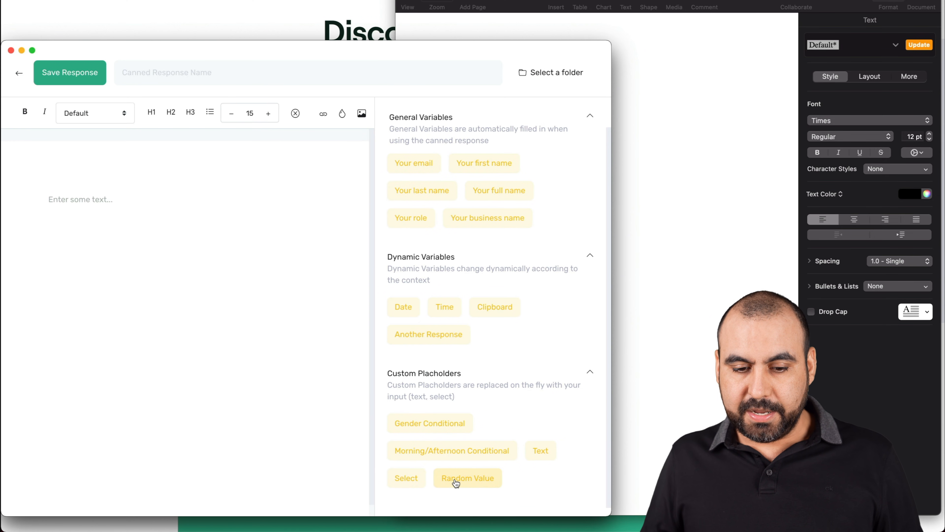
left_click(468, 478)
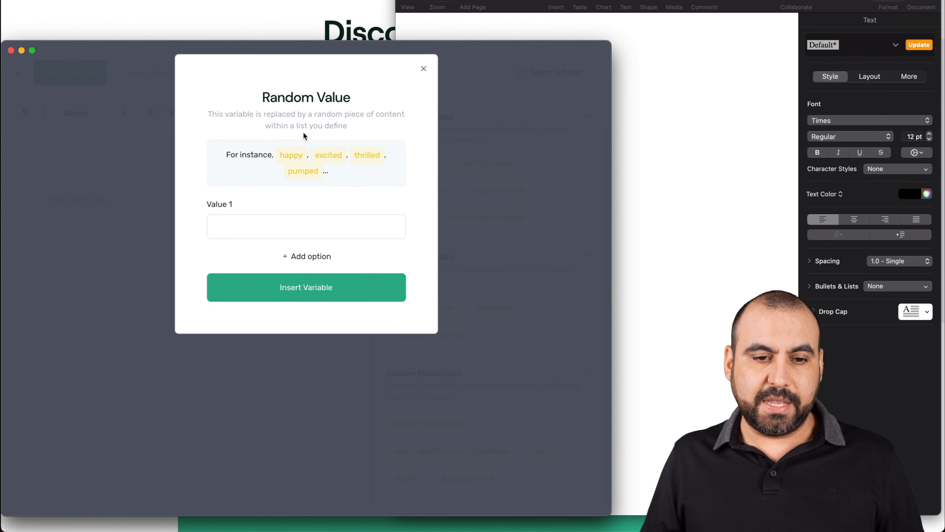
Inspect the Random Value dialog's first value field and close it without inserting
left_click(306, 226)
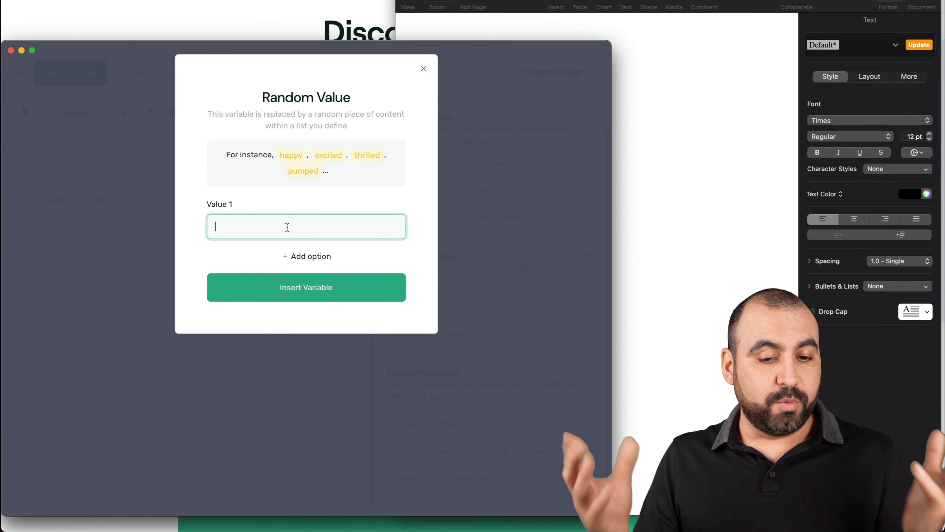
left_click(424, 68)
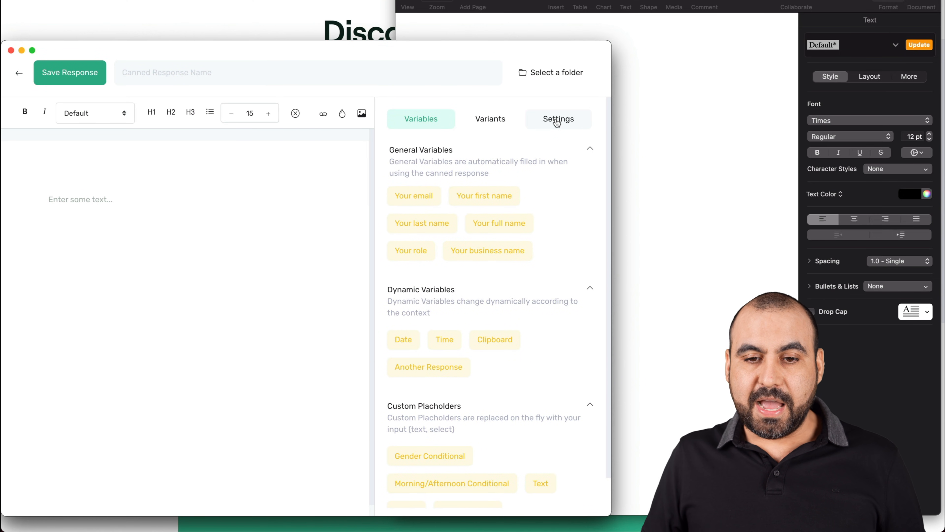
View the response's shortcut and private note settings, then leave the unsaved editor
left_click(557, 118)
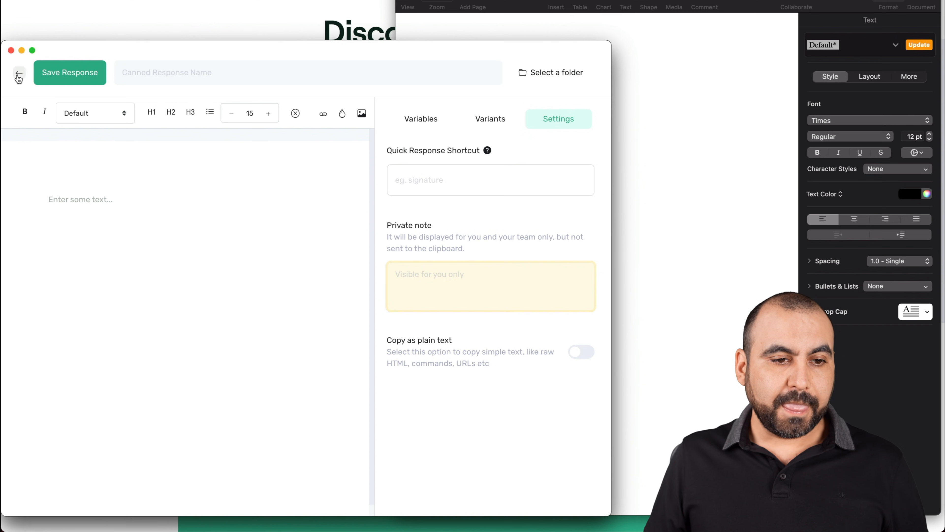
left_click(18, 72)
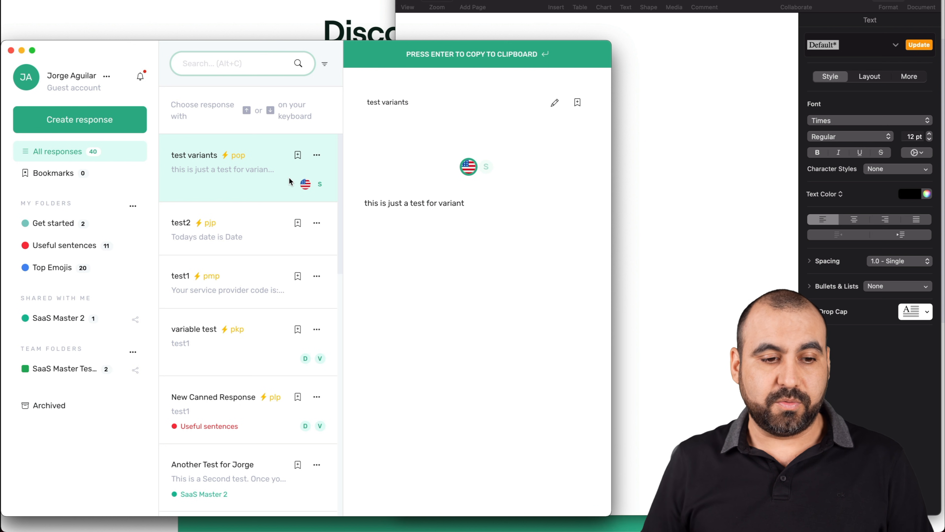
Browse the Useful sentences folder, previewing Best regards, That's awesome! and You're welcome!
left_click(65, 245)
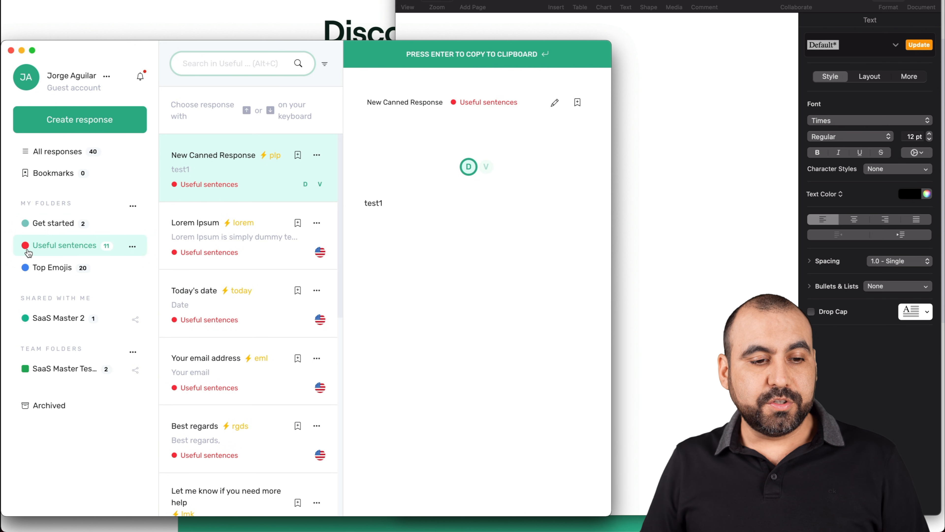
scroll("down", 3)
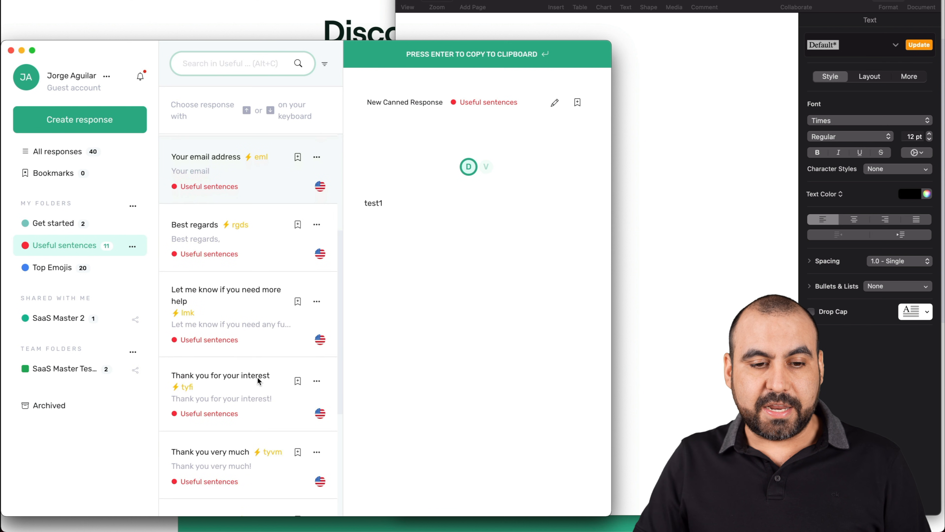
left_click(211, 232)
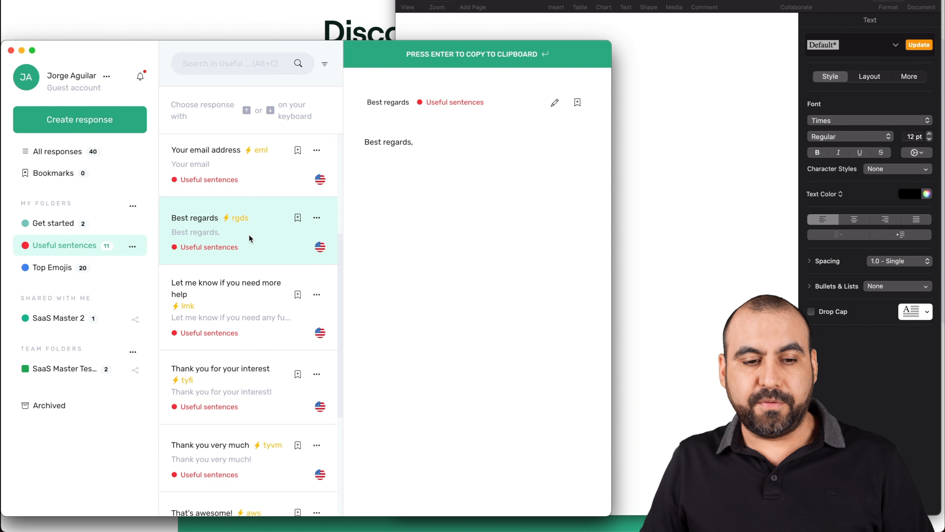
left_click(247, 386)
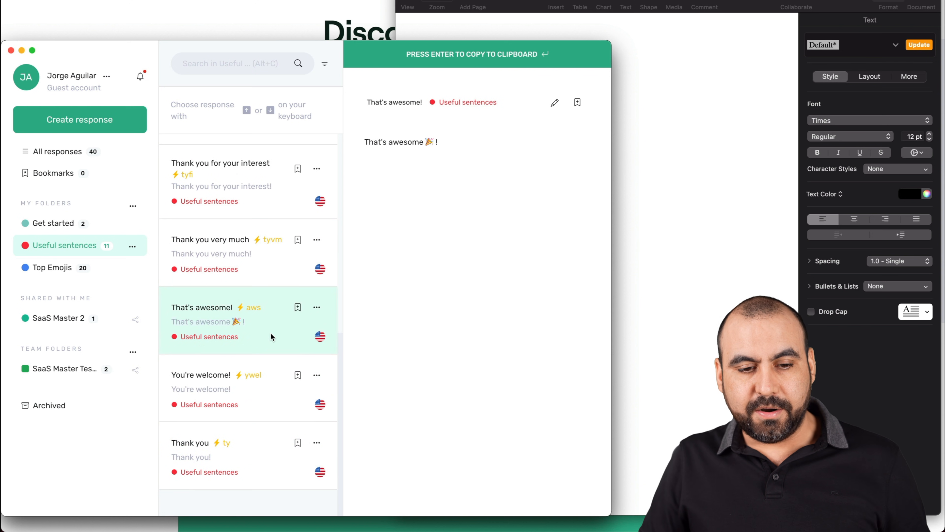
left_click(202, 374)
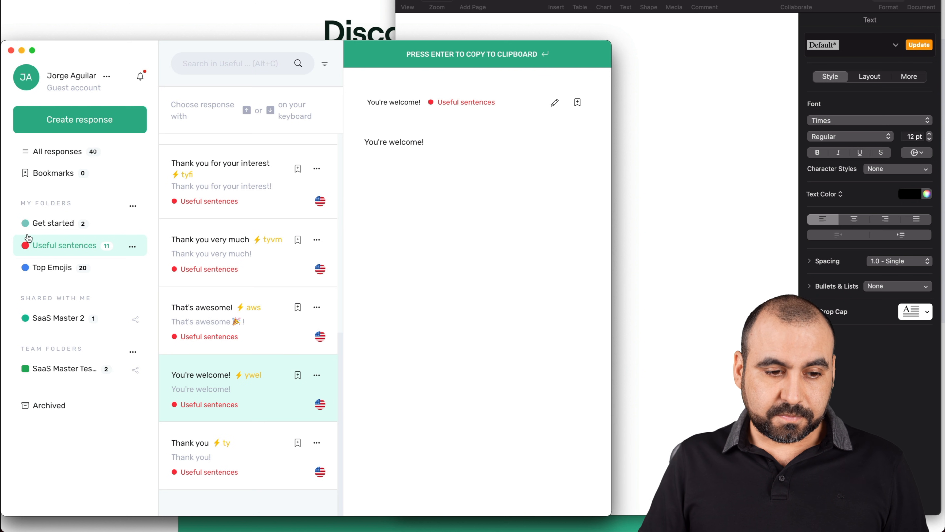
Browse the Top Emojis folder to the Fire response, then scroll the lifetime deal pricing page
left_click(51, 267)
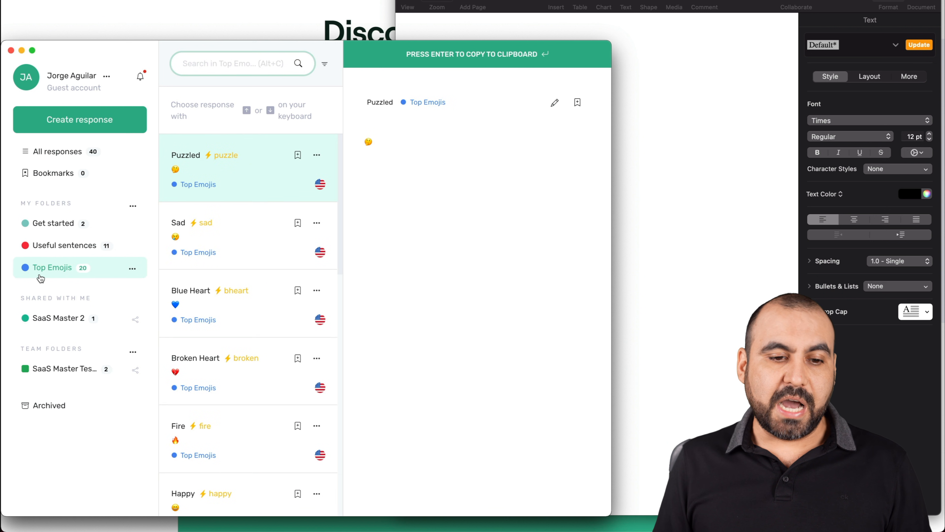
scroll("down", 3)
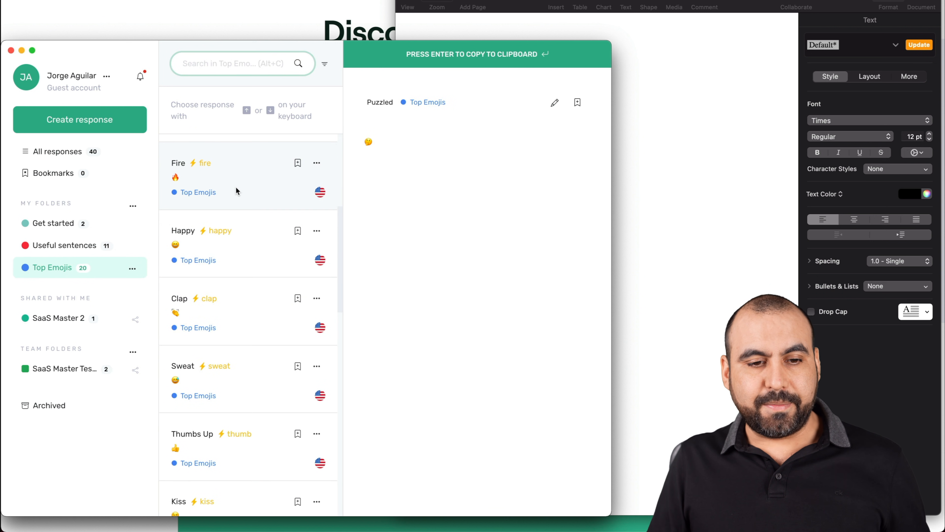
left_click(241, 175)
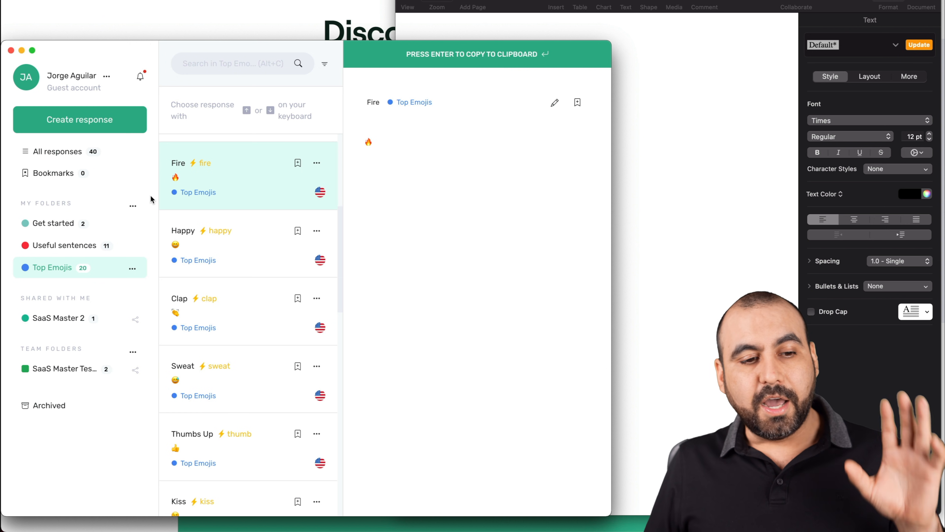
mouse_move(62, 204)
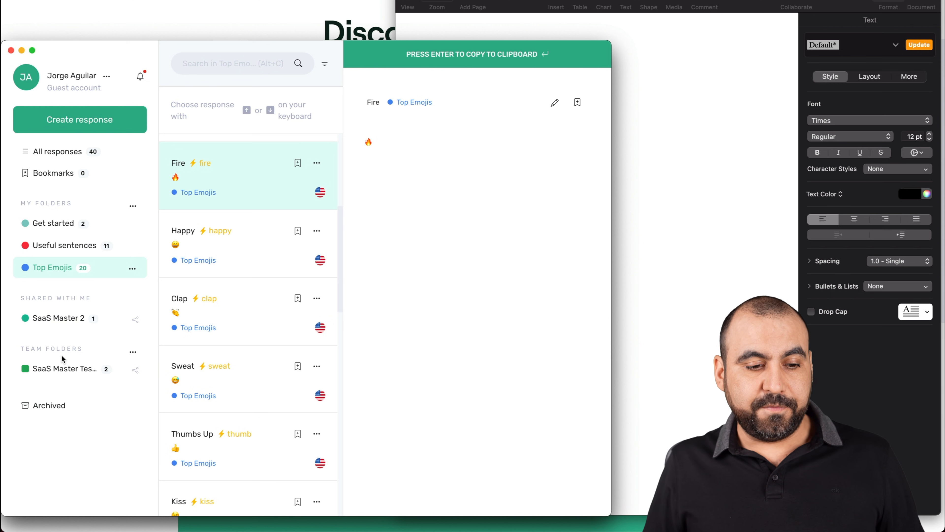
mouse_move(117, 386)
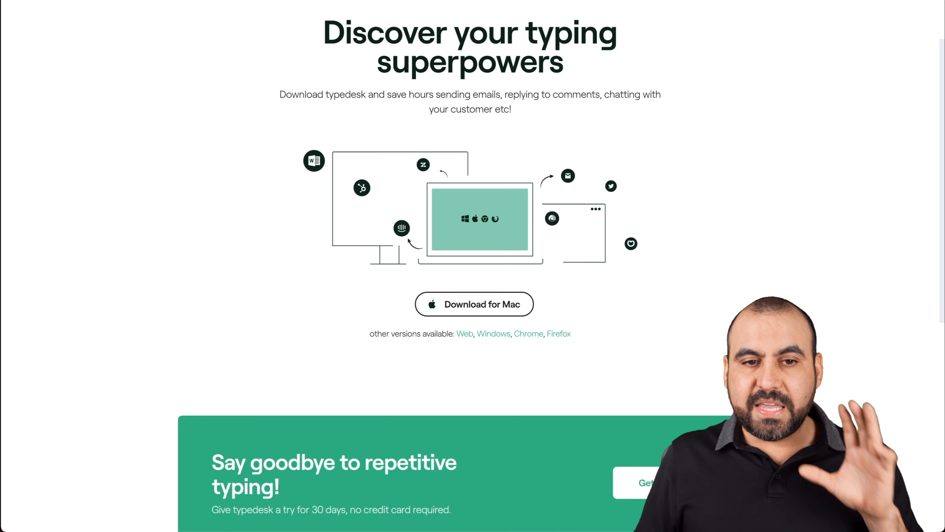
scroll("down", 3)
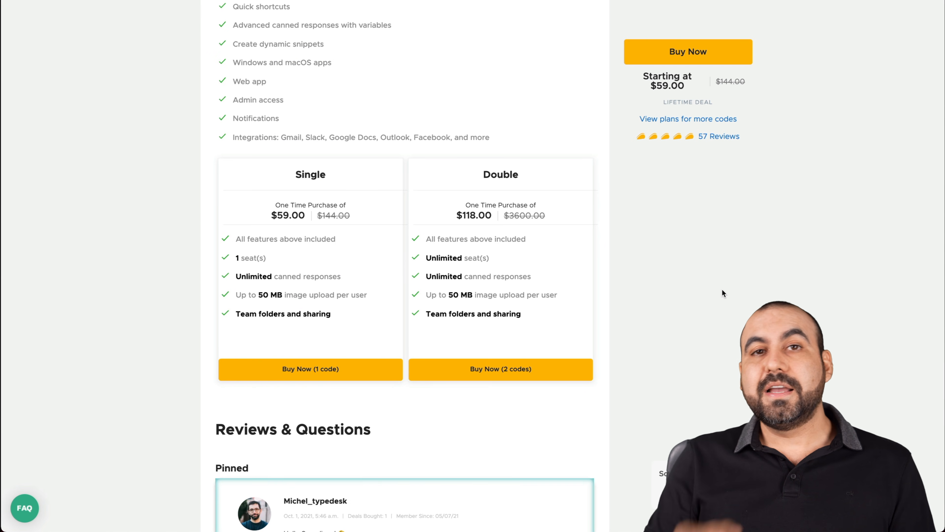